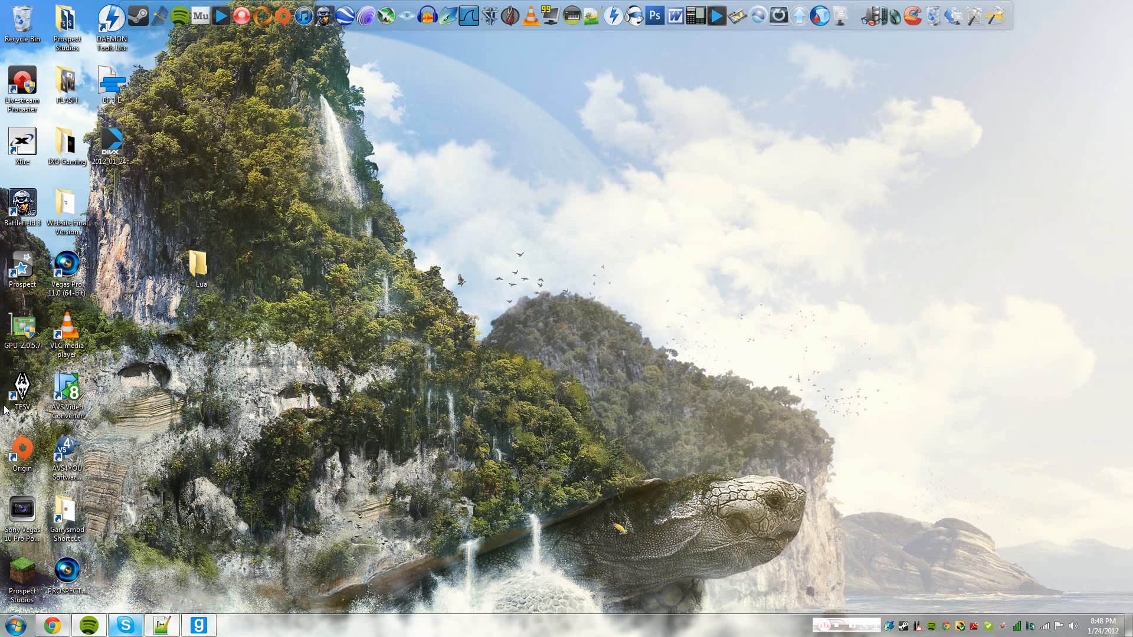
Bring test.lua forward in Notepad++ and erase the stray characters typed on line 15
click(162, 625)
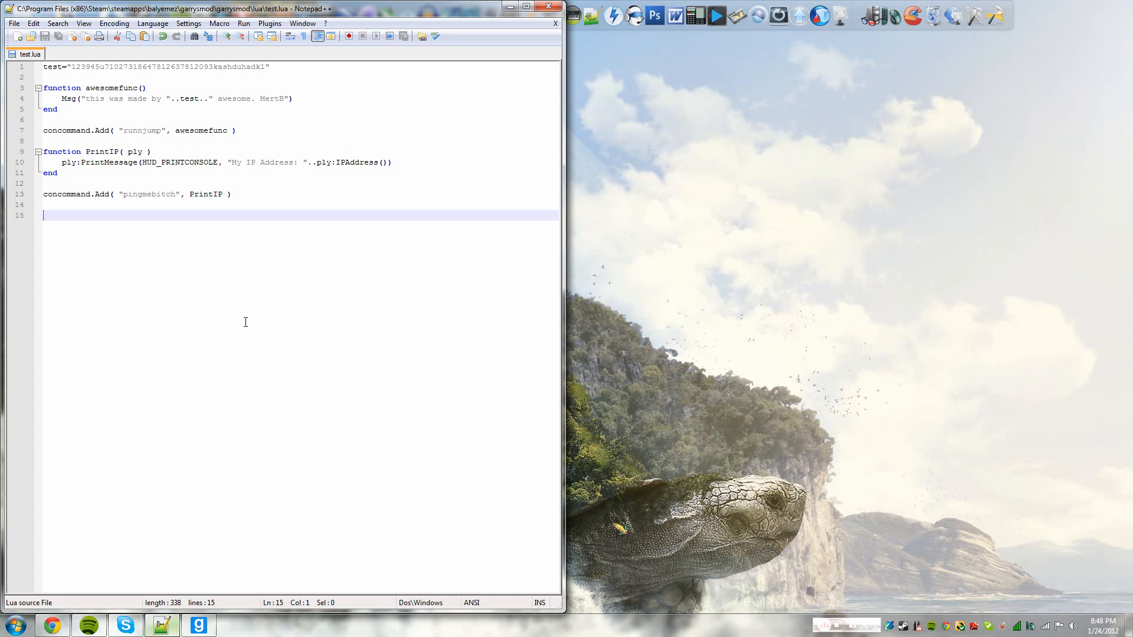
mouse_move(252, 244)
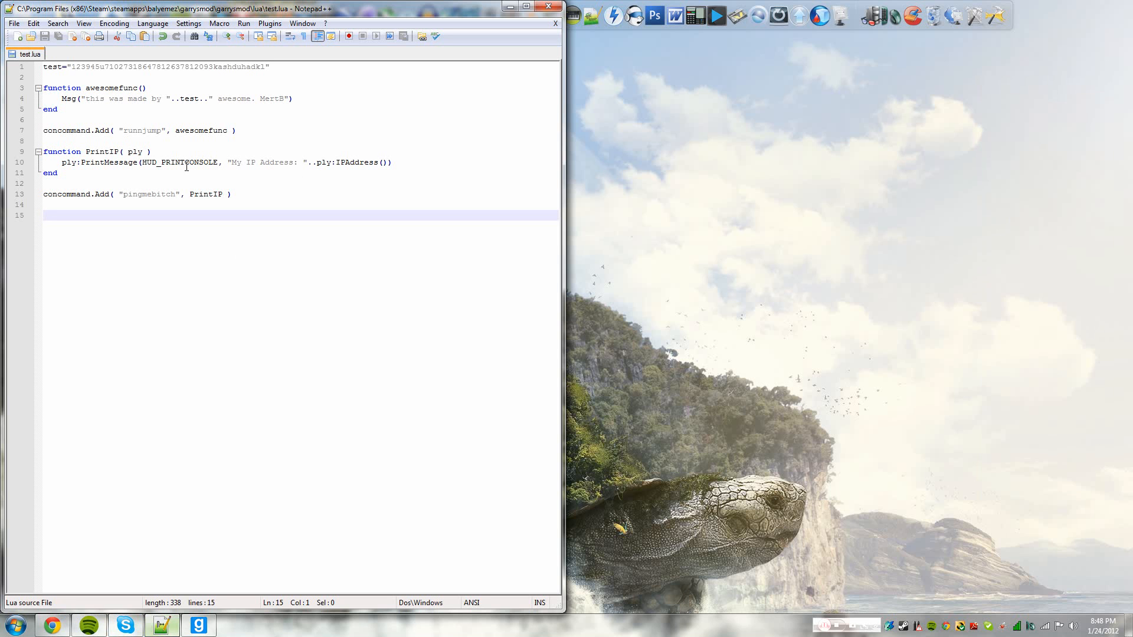
mouse_move(742, 277)
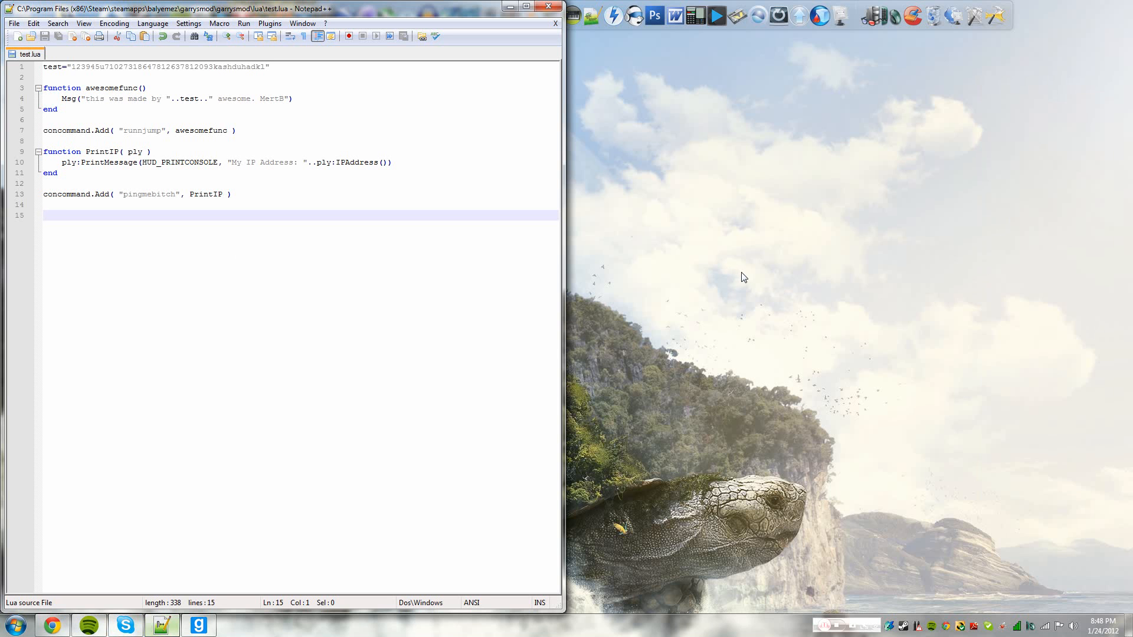
text(Ba+)
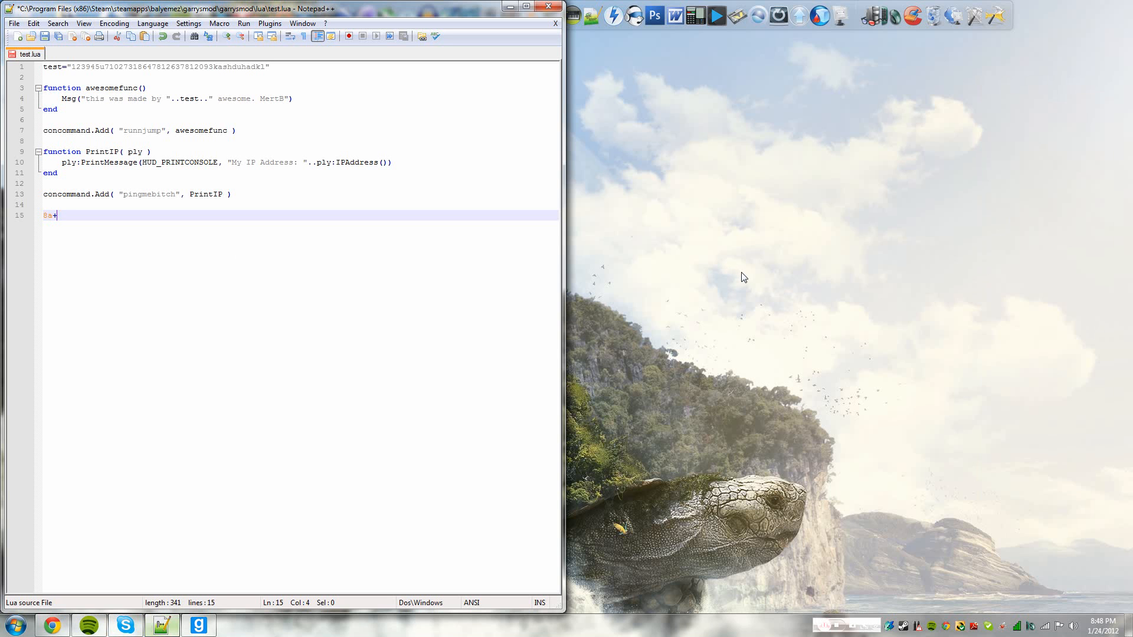
text(i=40)
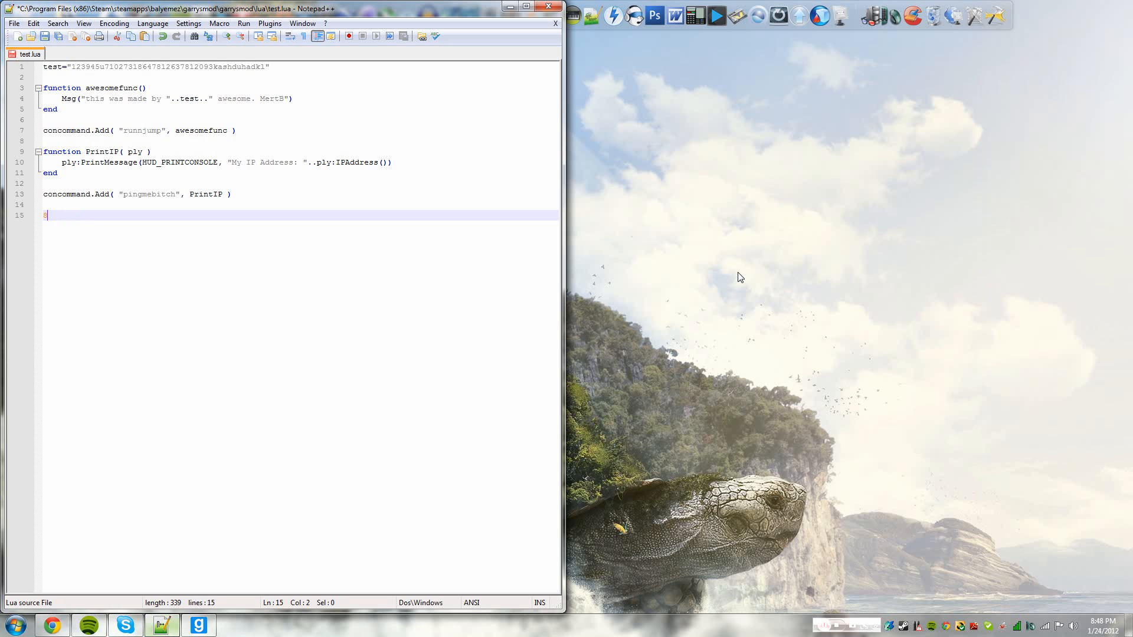
key(Backspace)
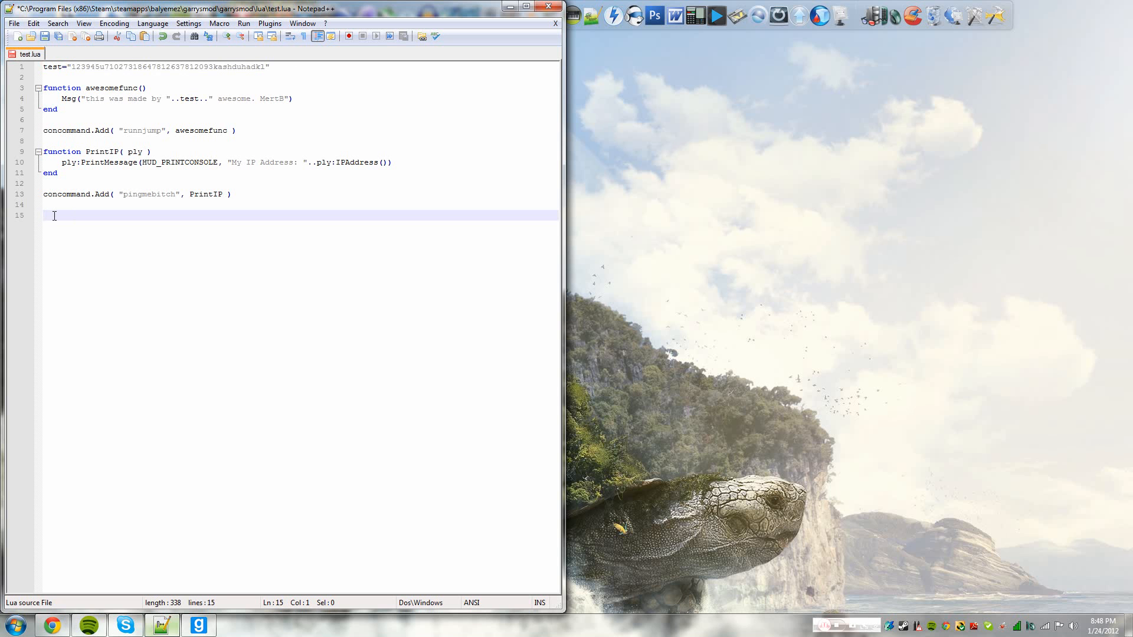
Type test="kool people" on a new line 15
text(test)
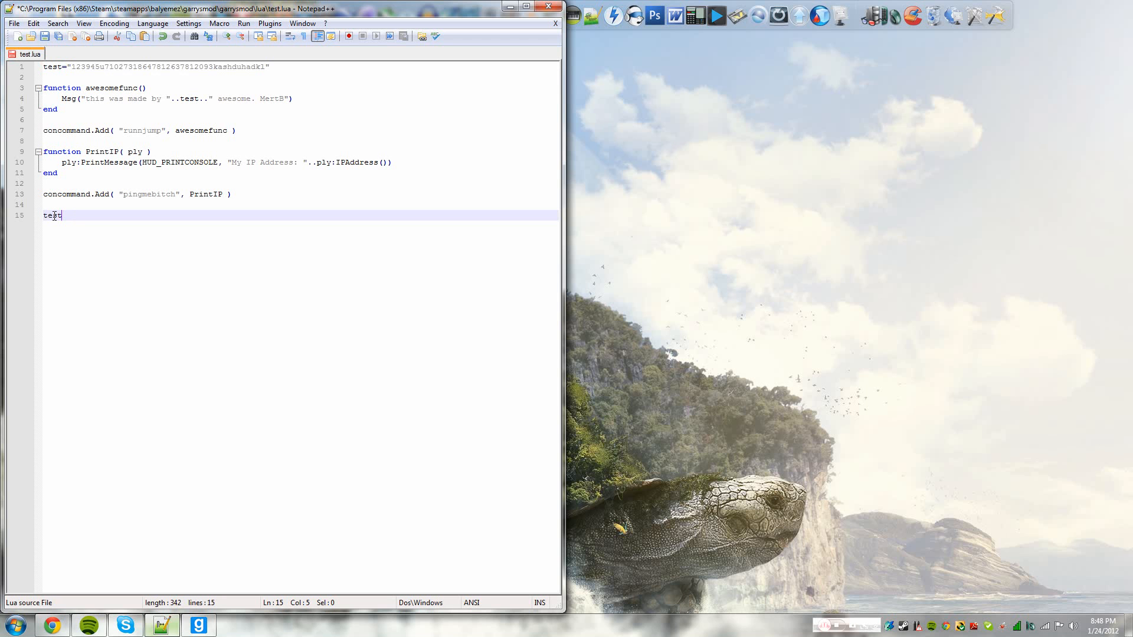
text(=)
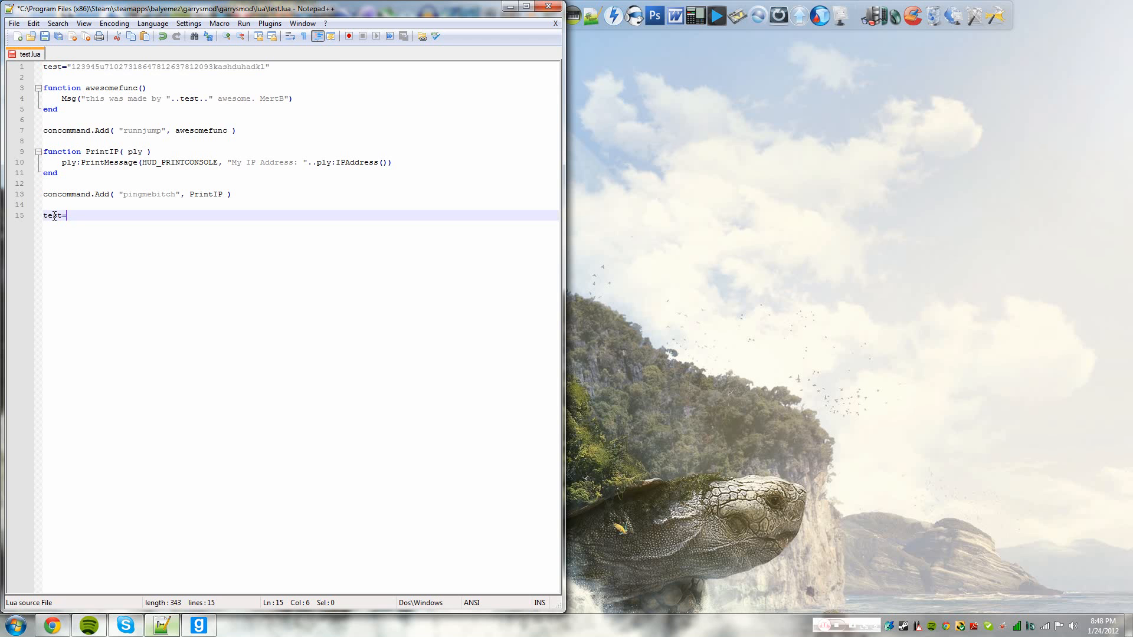
text(")
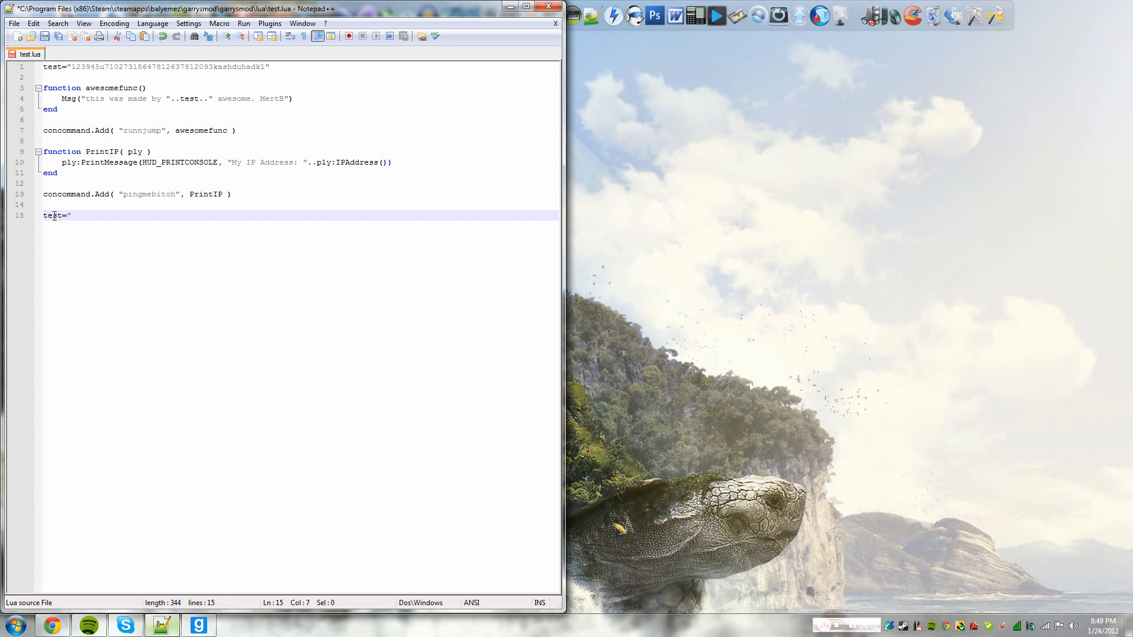
text(kool peo)
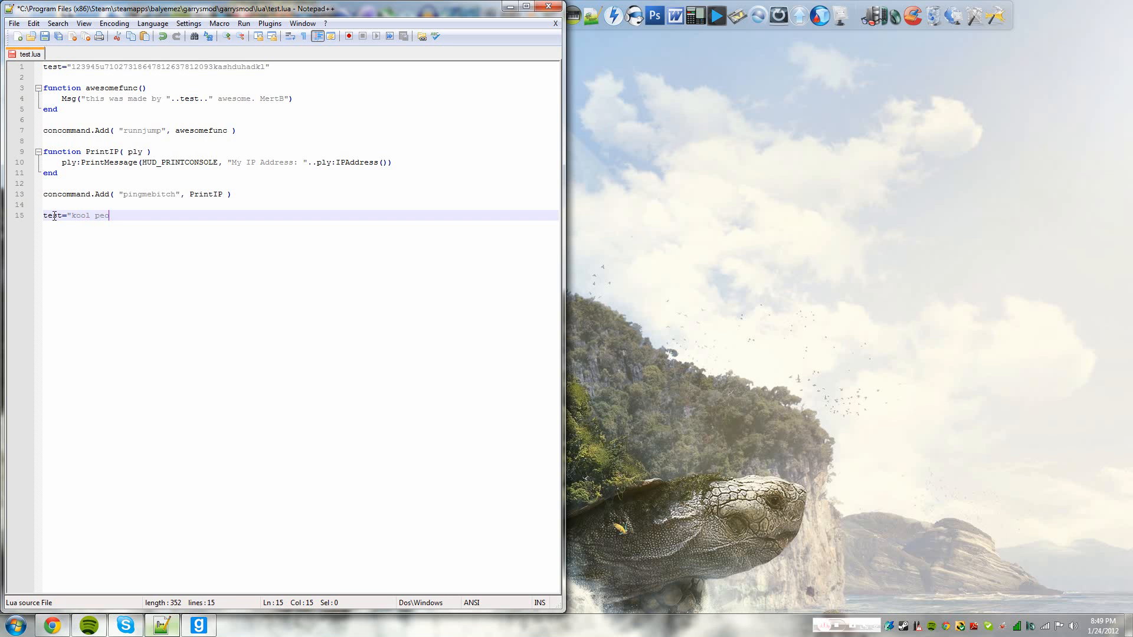
text(ple")
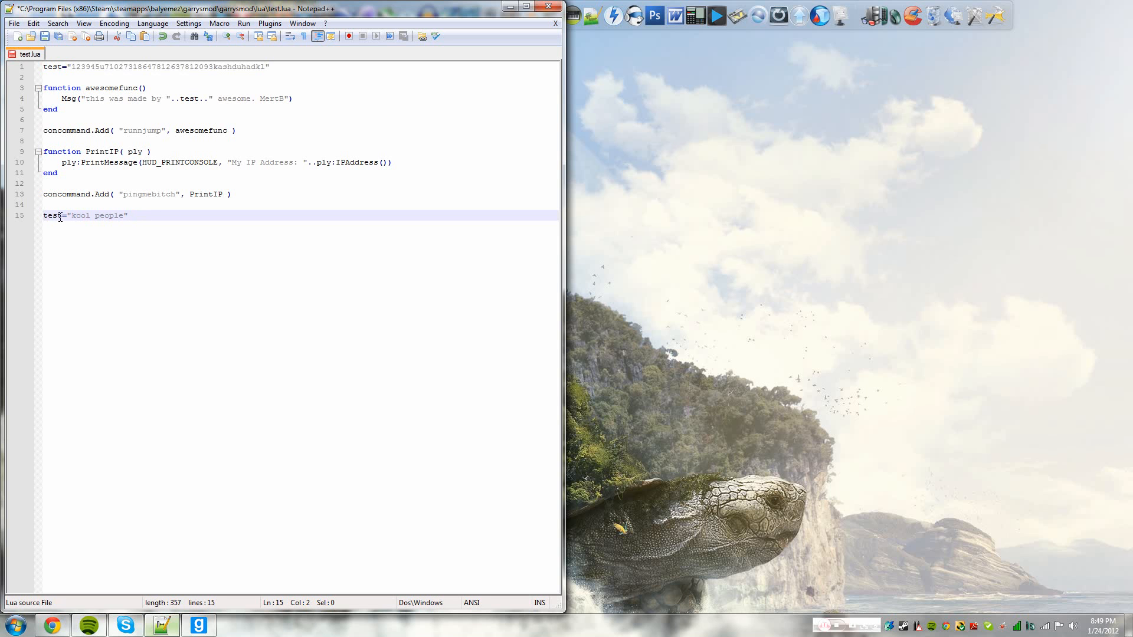
Retype line 1 as test="kool people" and highlight the test variable's occurrences
click(73, 215)
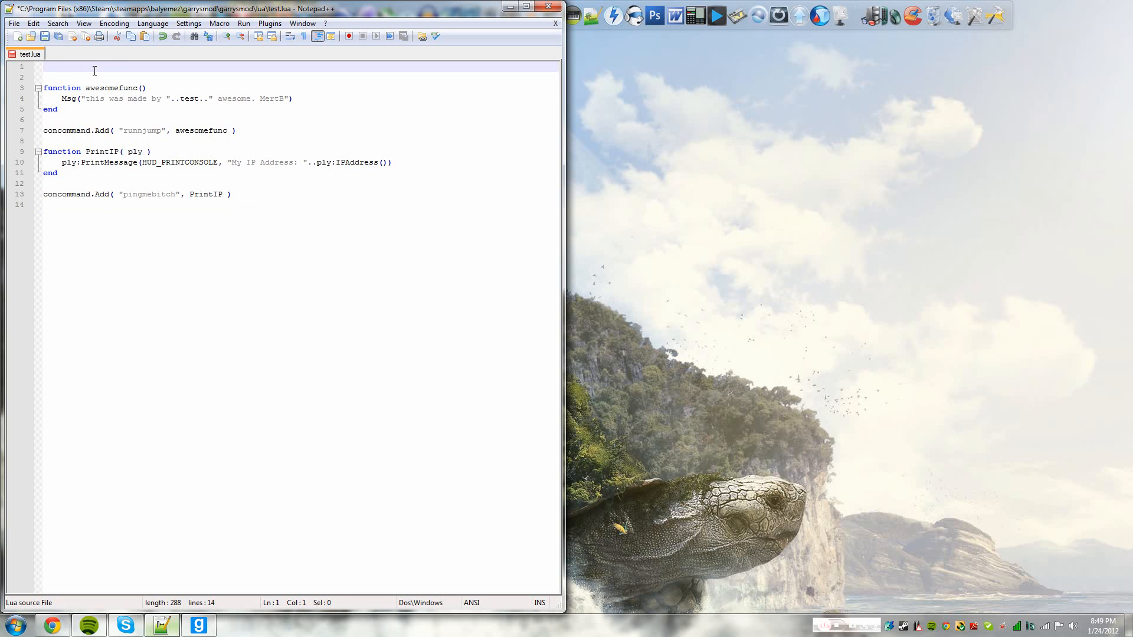
text(test="kool people")
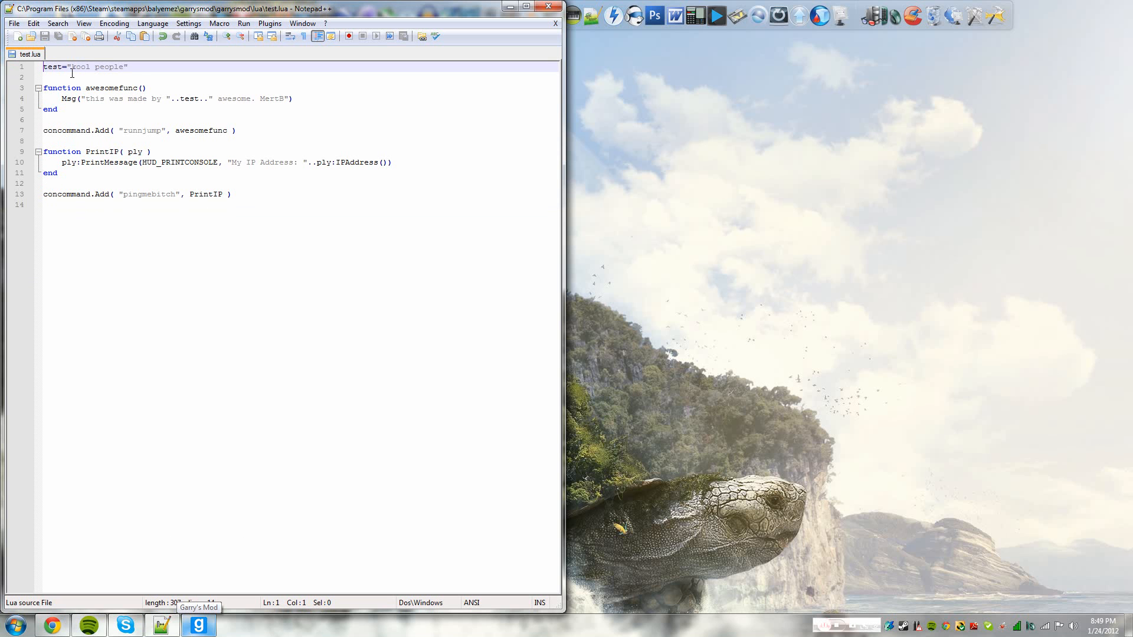
double_click(51, 66)
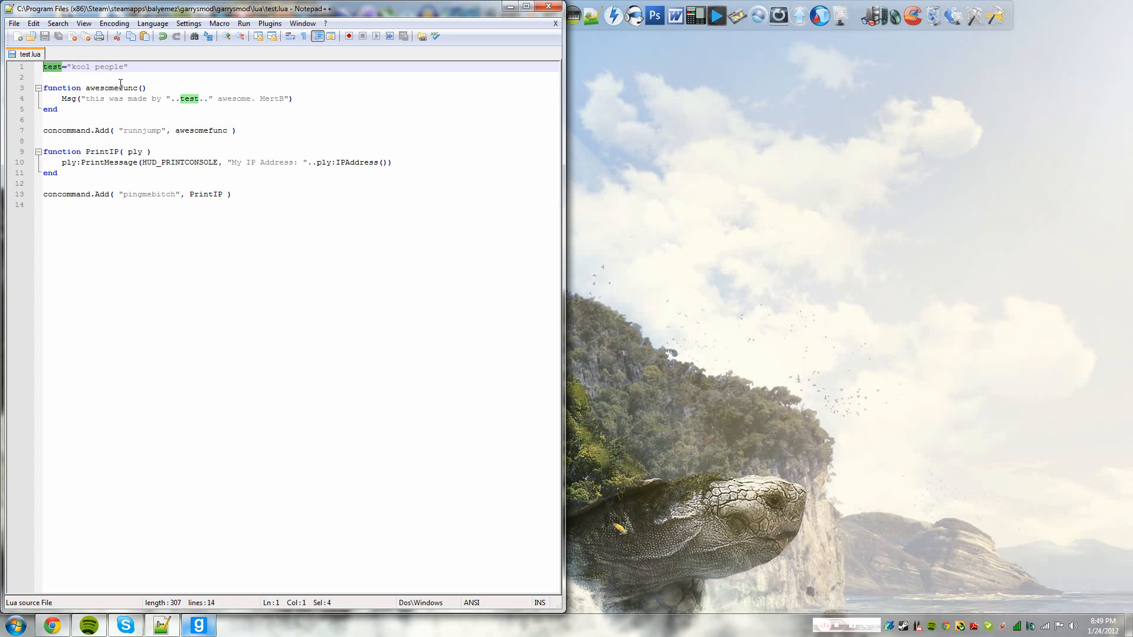
drag(68, 67, 128, 66)
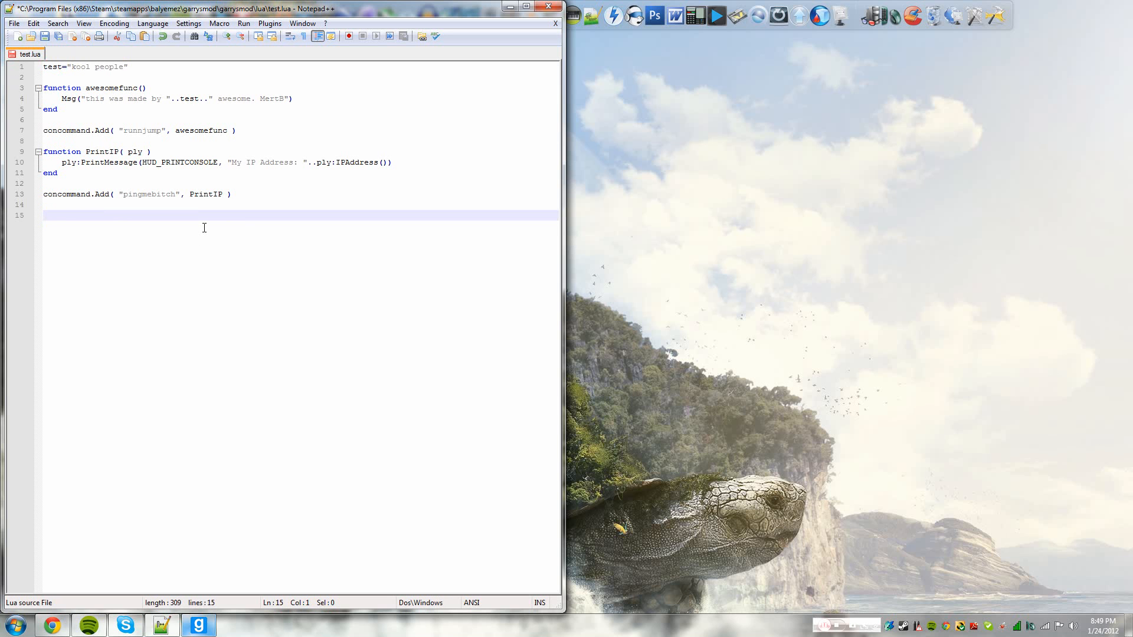
text(func)
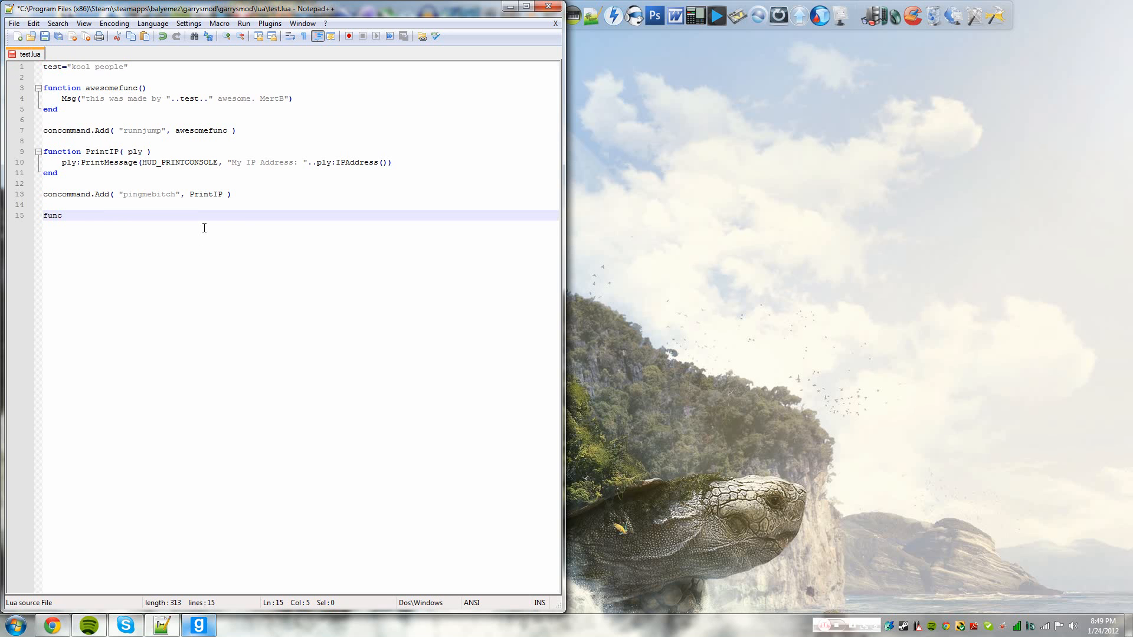
text(tion)
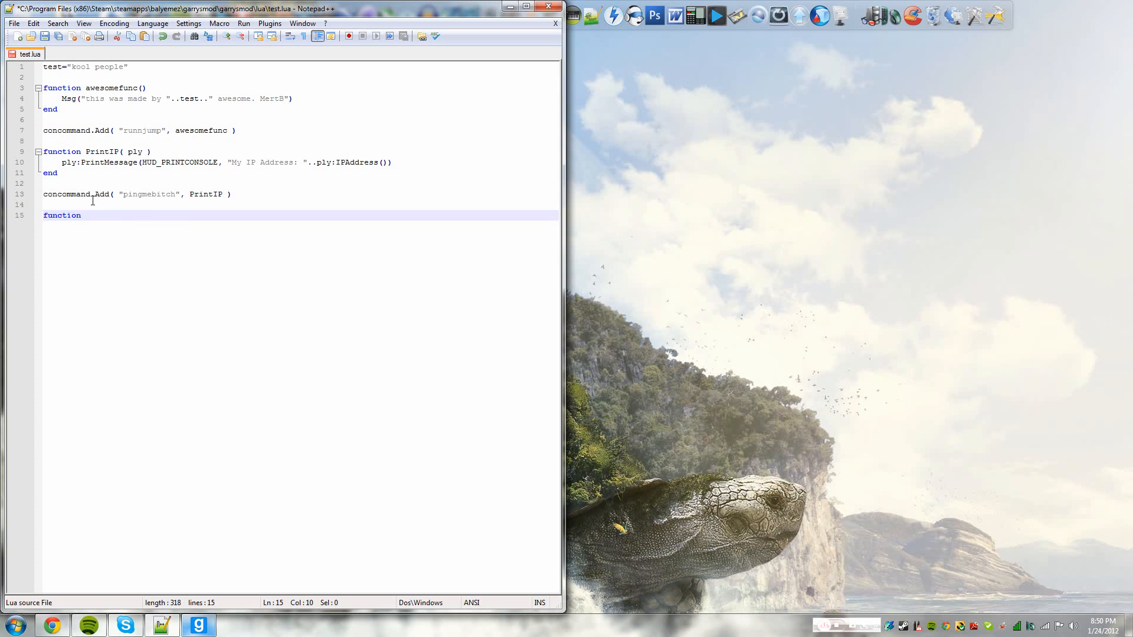
text(nameofthefun)
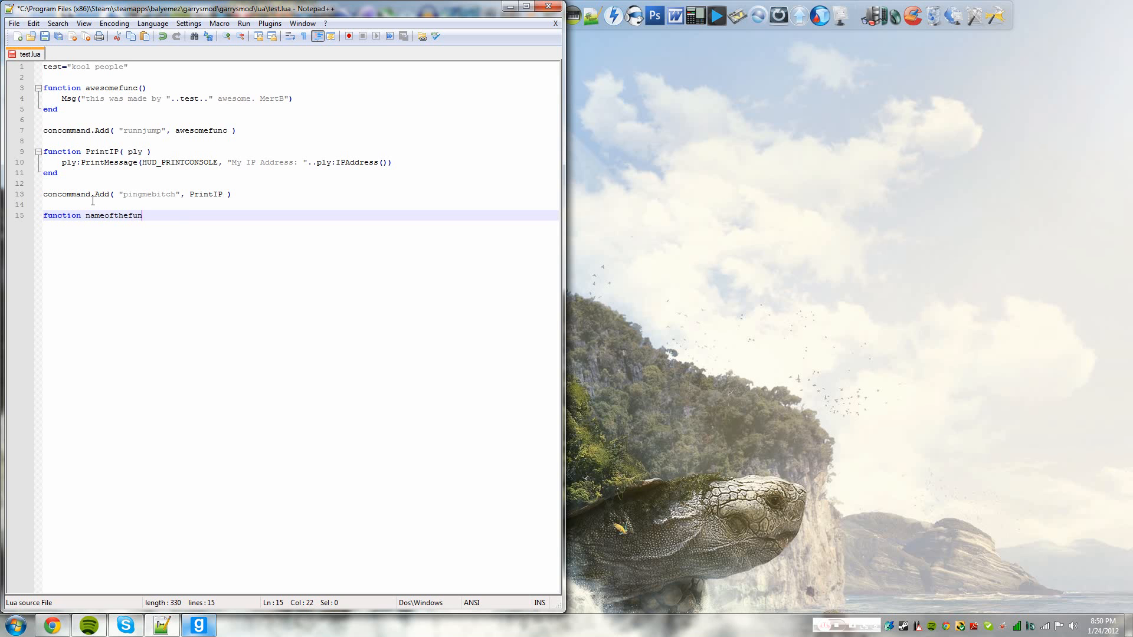
text(ction())
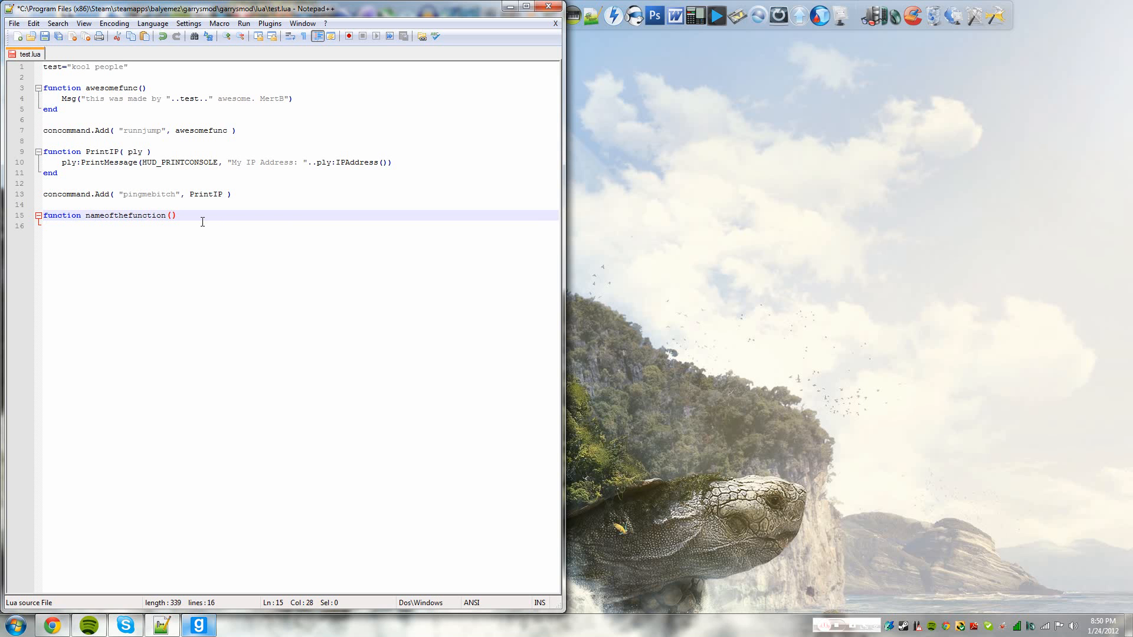
key(enter)
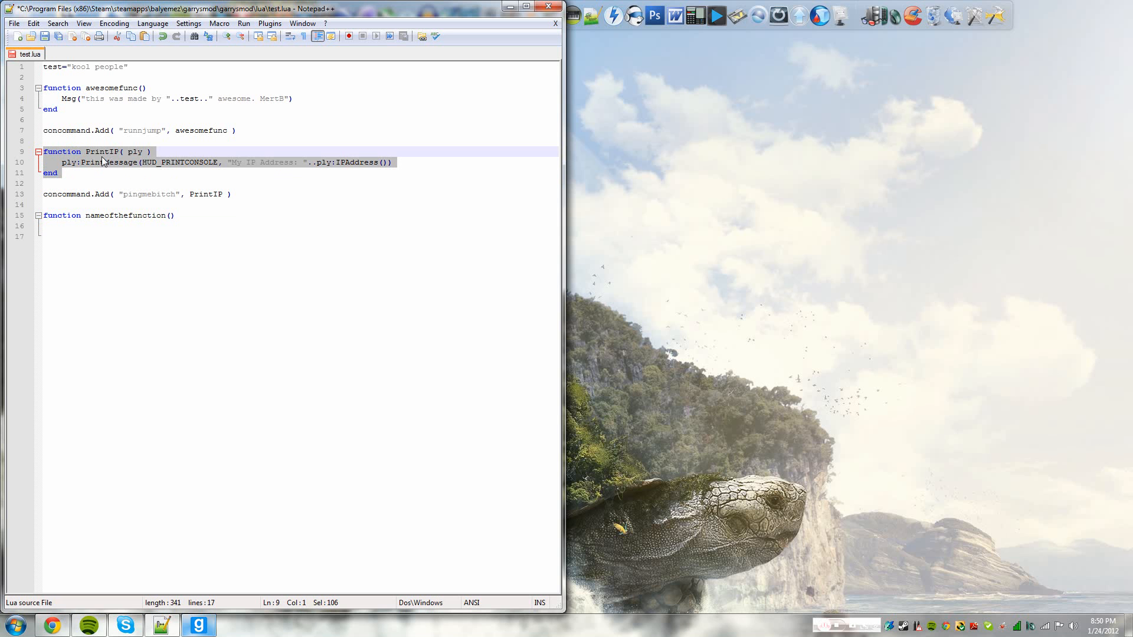
text(end)
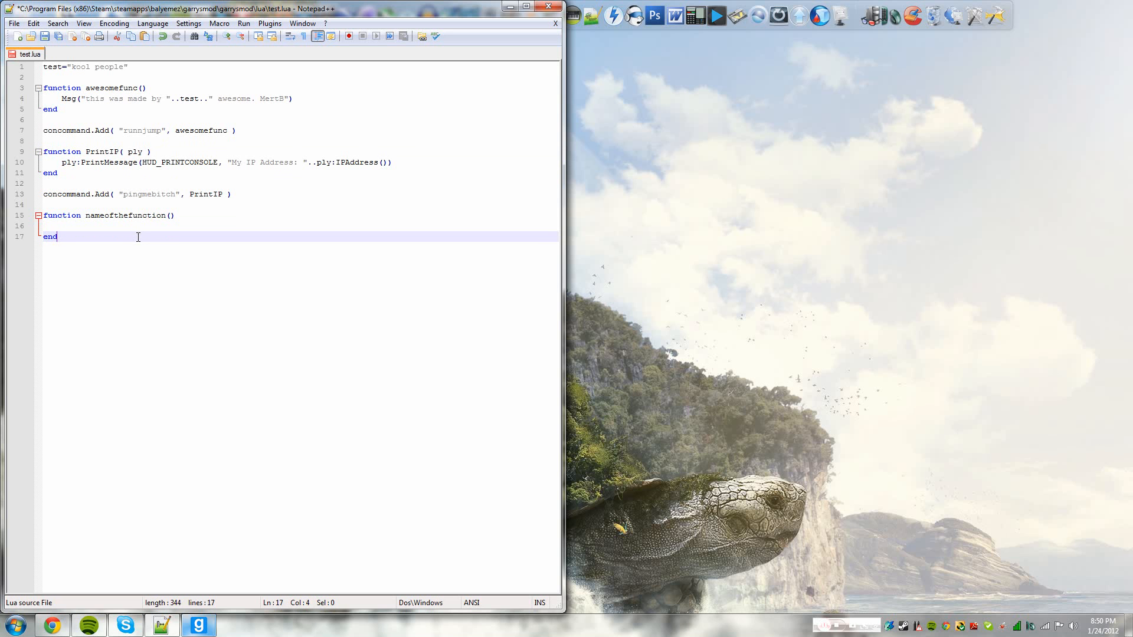
click(196, 215)
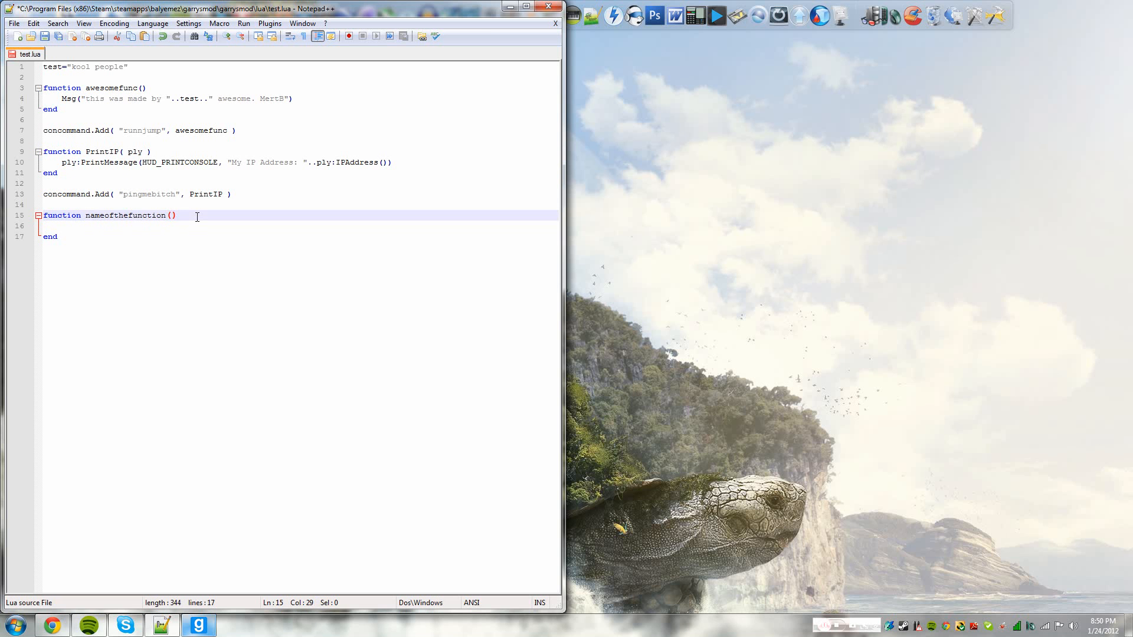
key(enter)
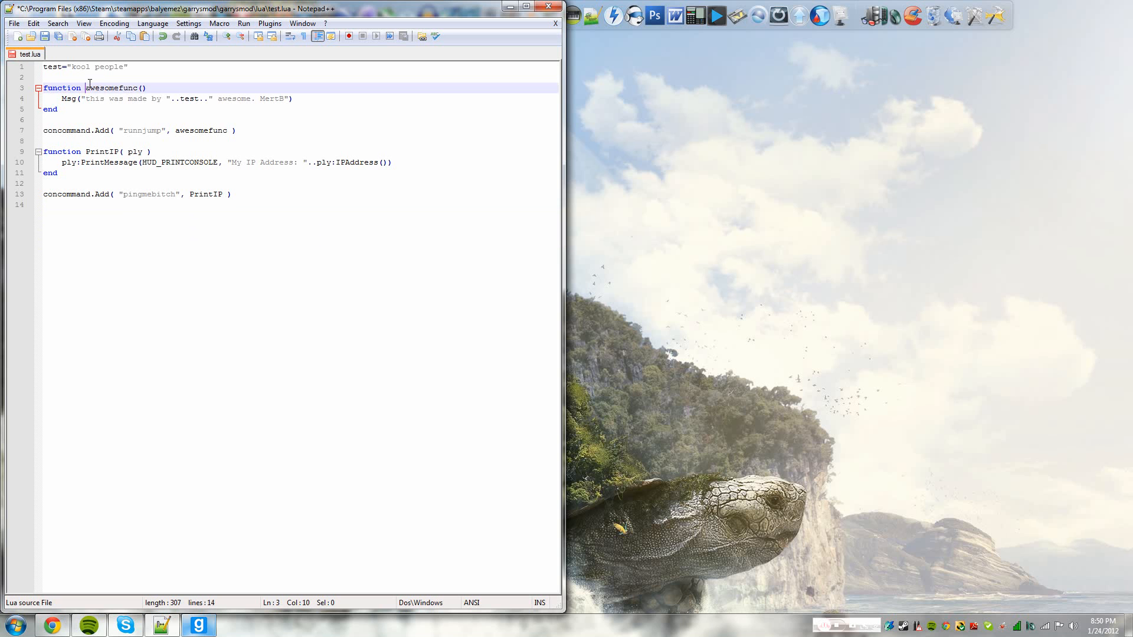
double_click(112, 87)
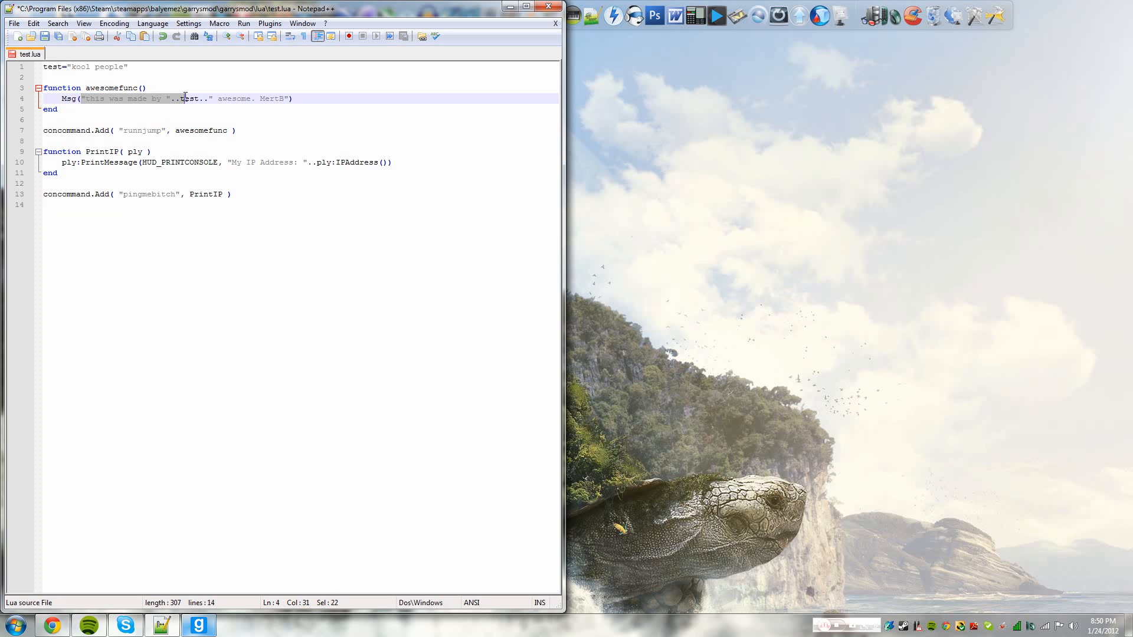
click(296, 99)
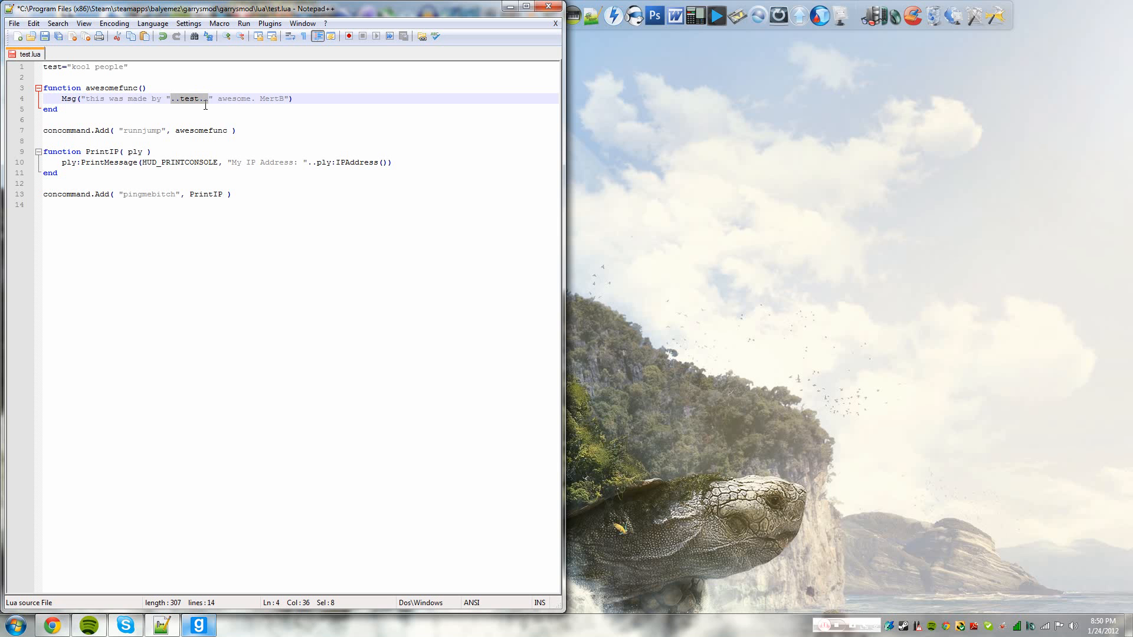
click(87, 108)
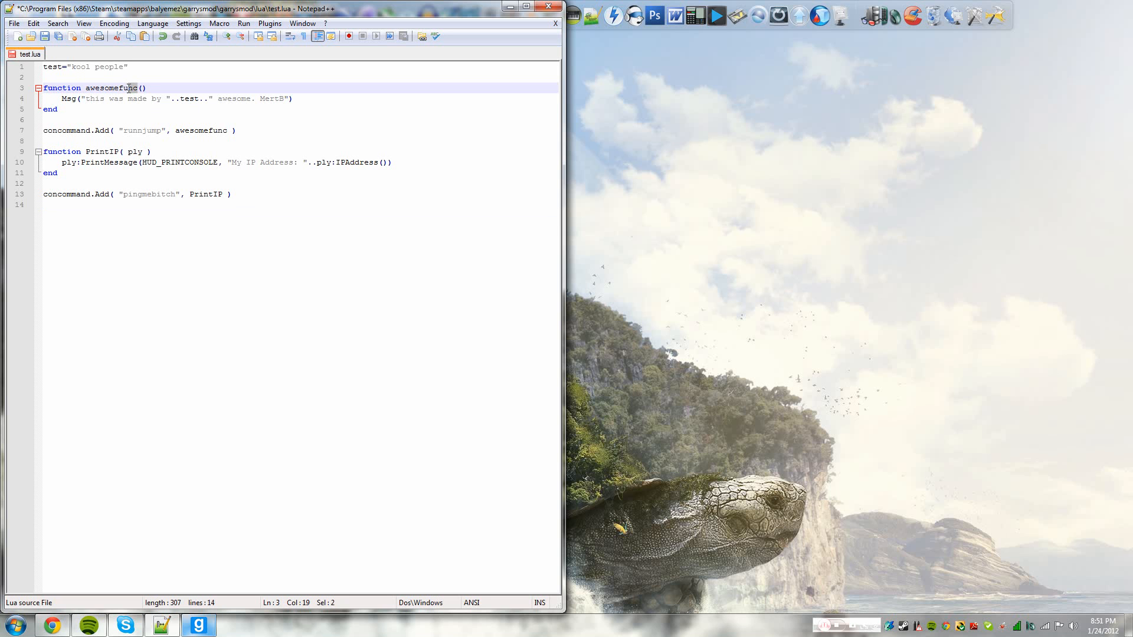
Rename awesomefunc to fail in both the function definition and the runnjump callback
double_click(201, 130)
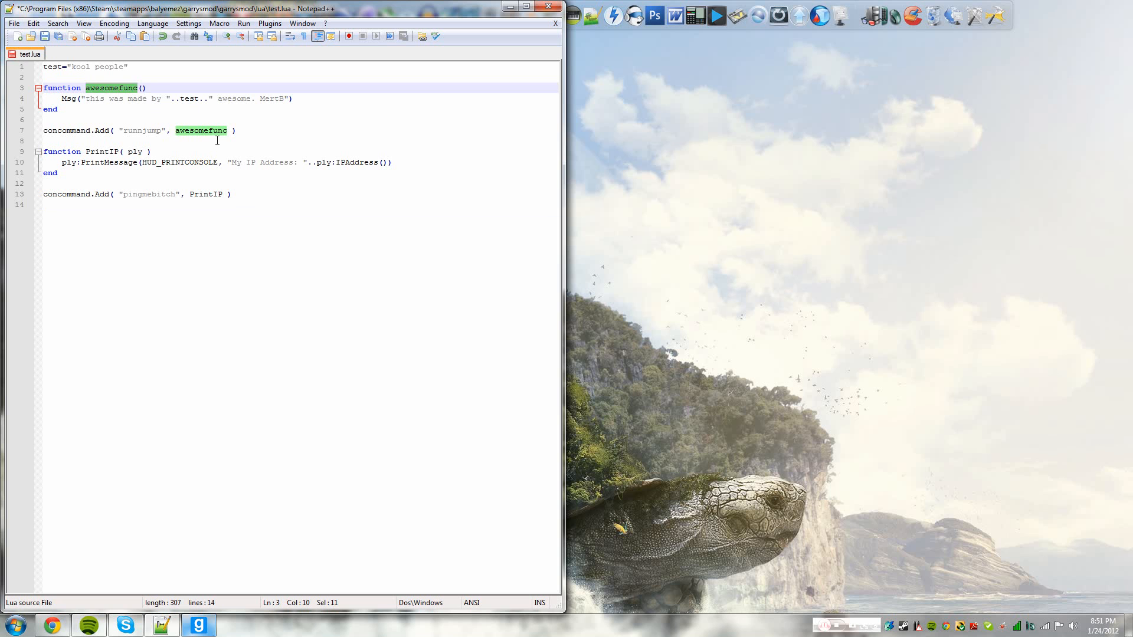
key(Delete)
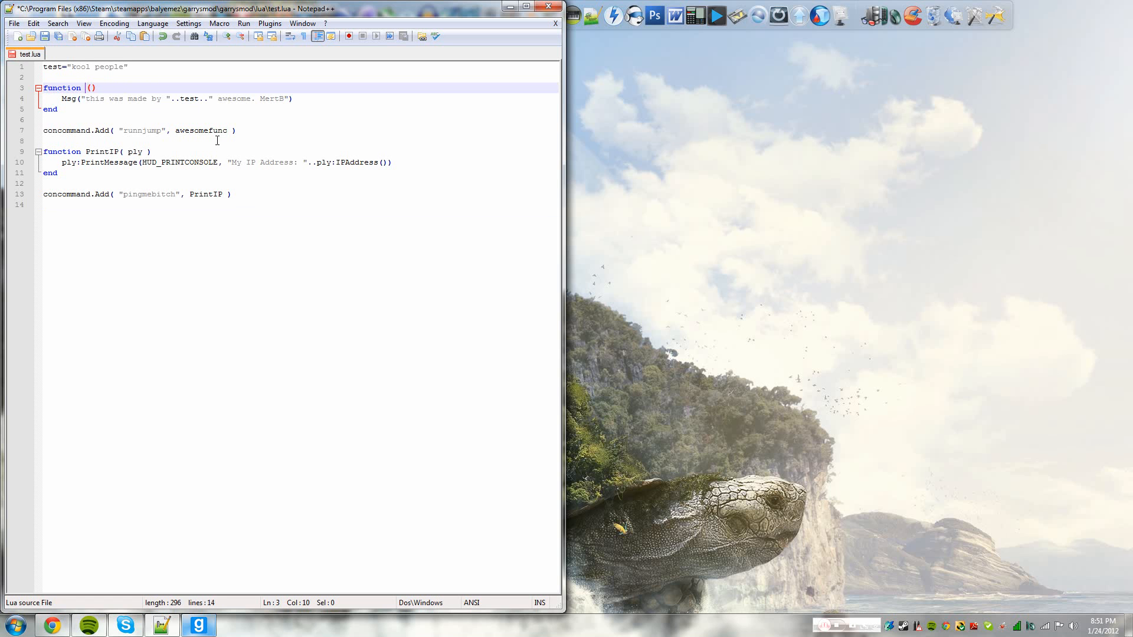
text(fail)
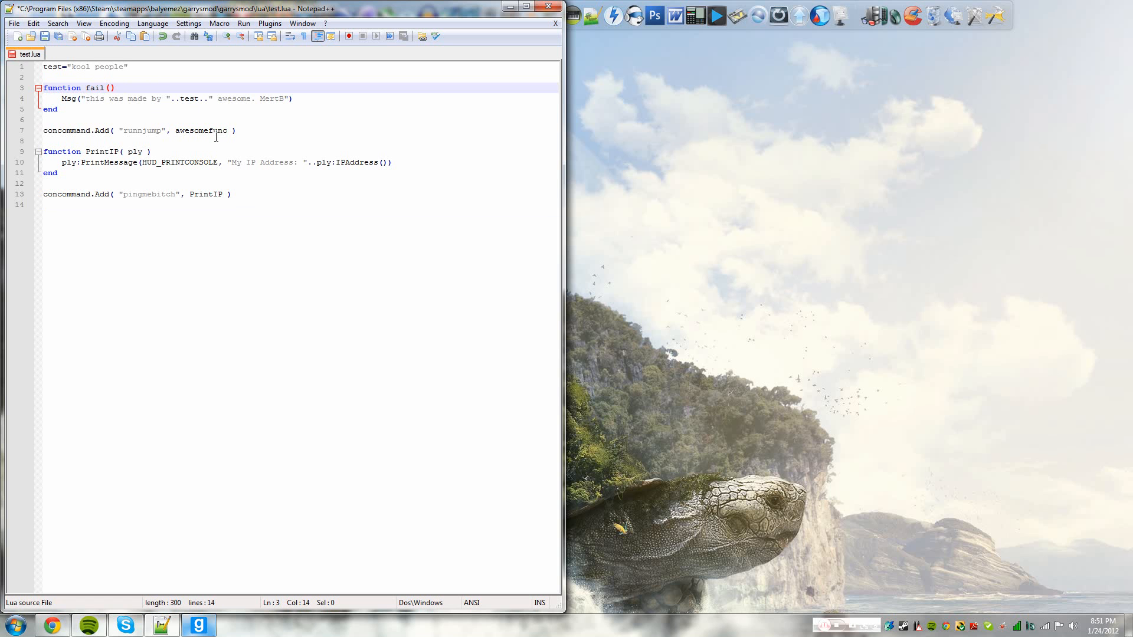
double_click(205, 130)
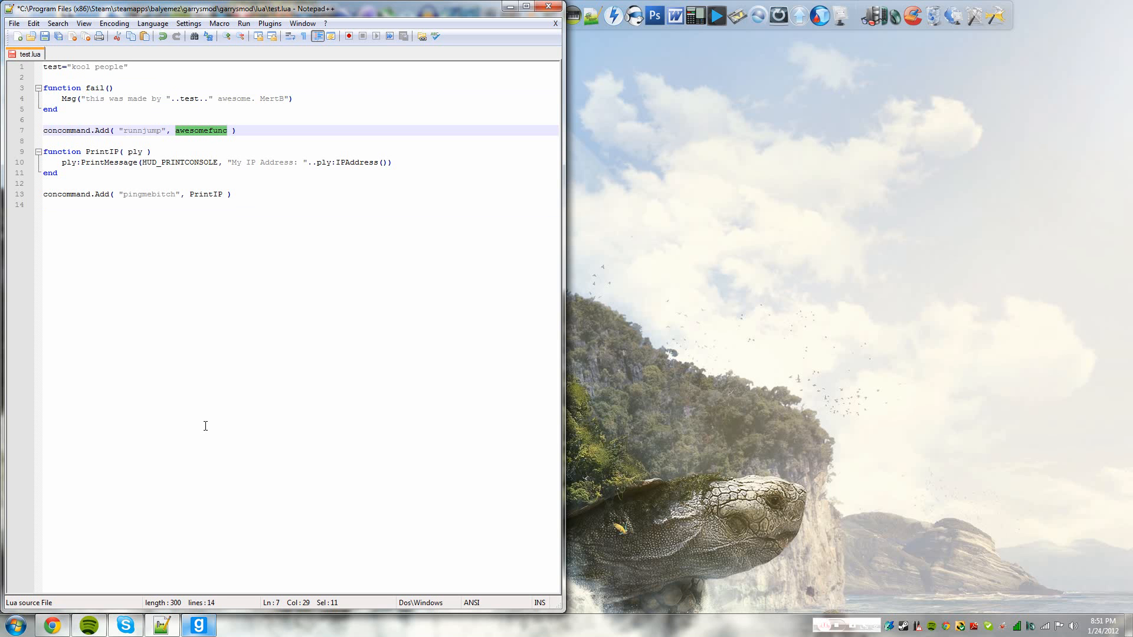
text(fail)
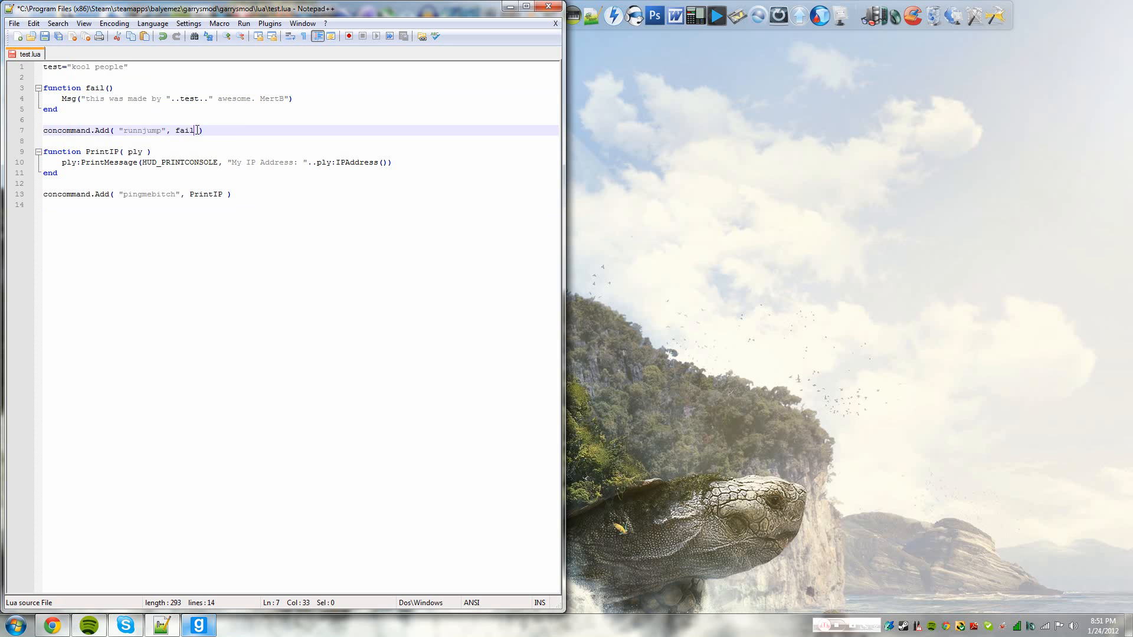
double_click(184, 129)
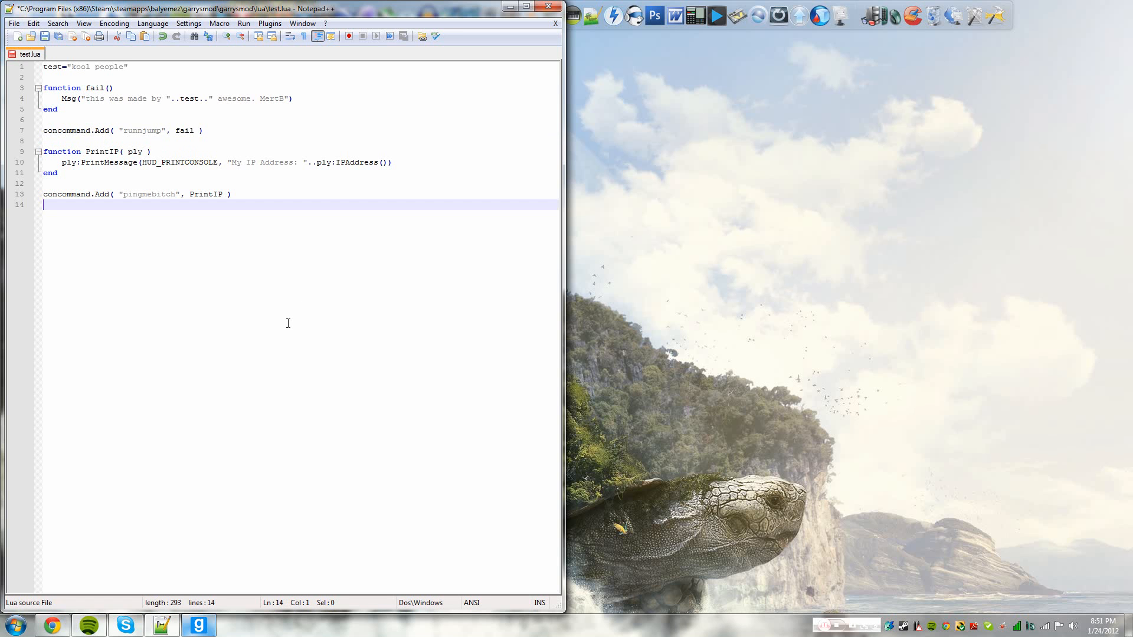
key(Enter)
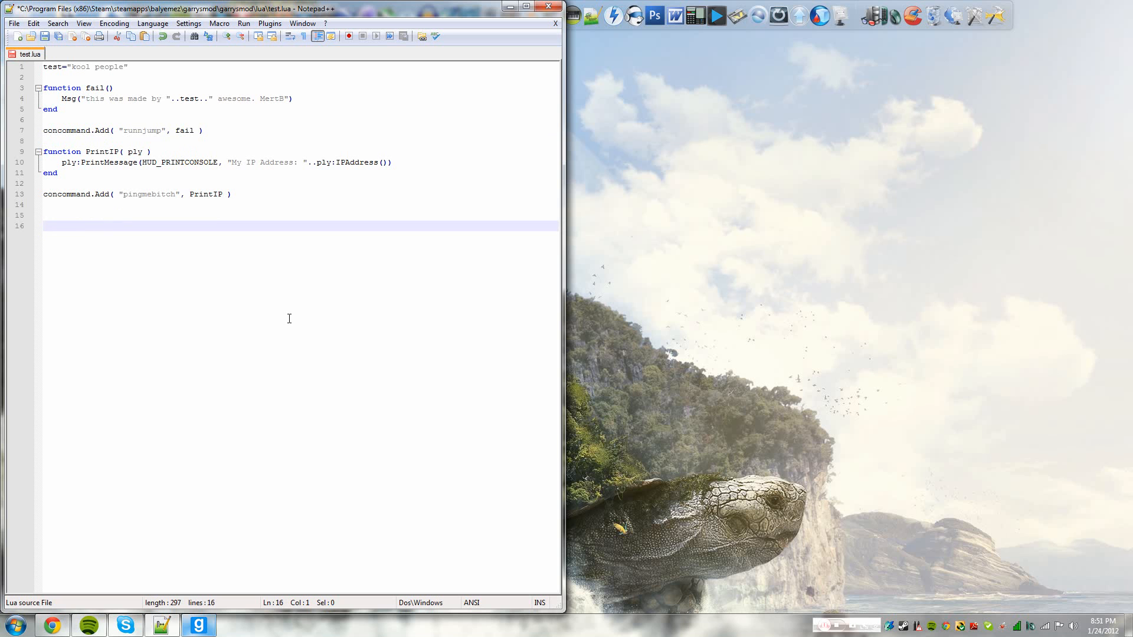
text(concommand)
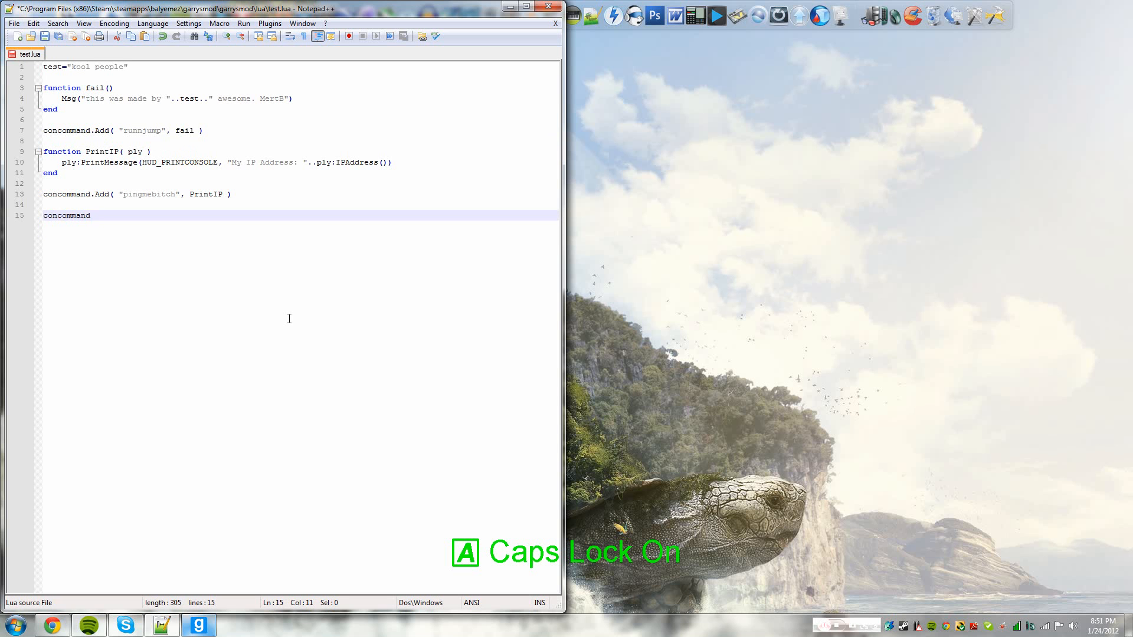
text(.Add)
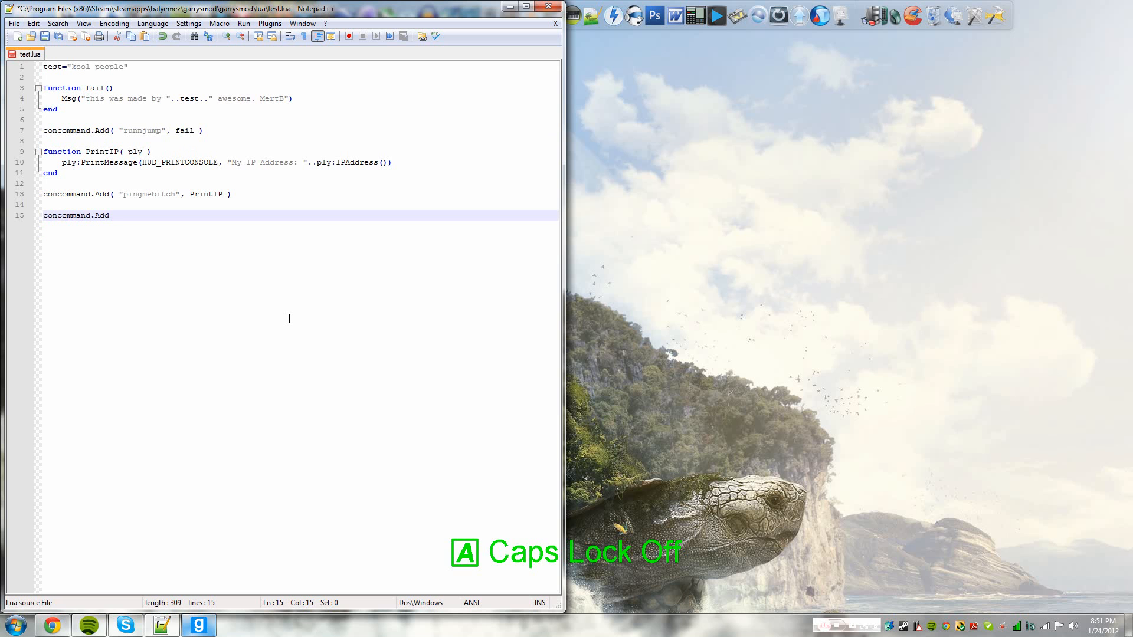
text(( ")
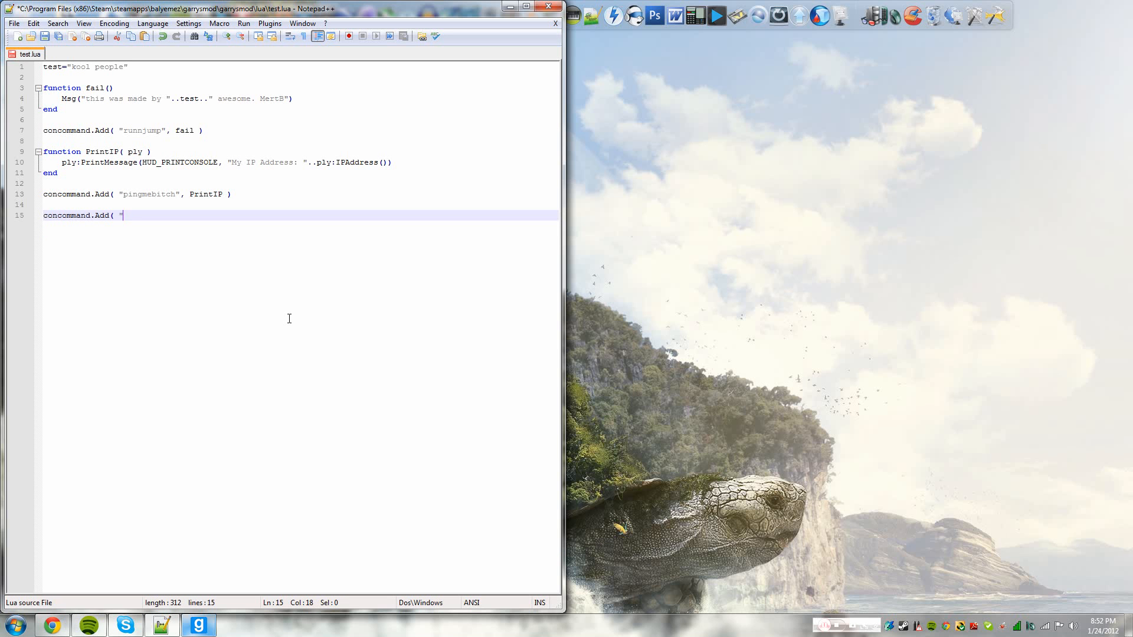
text(fil)
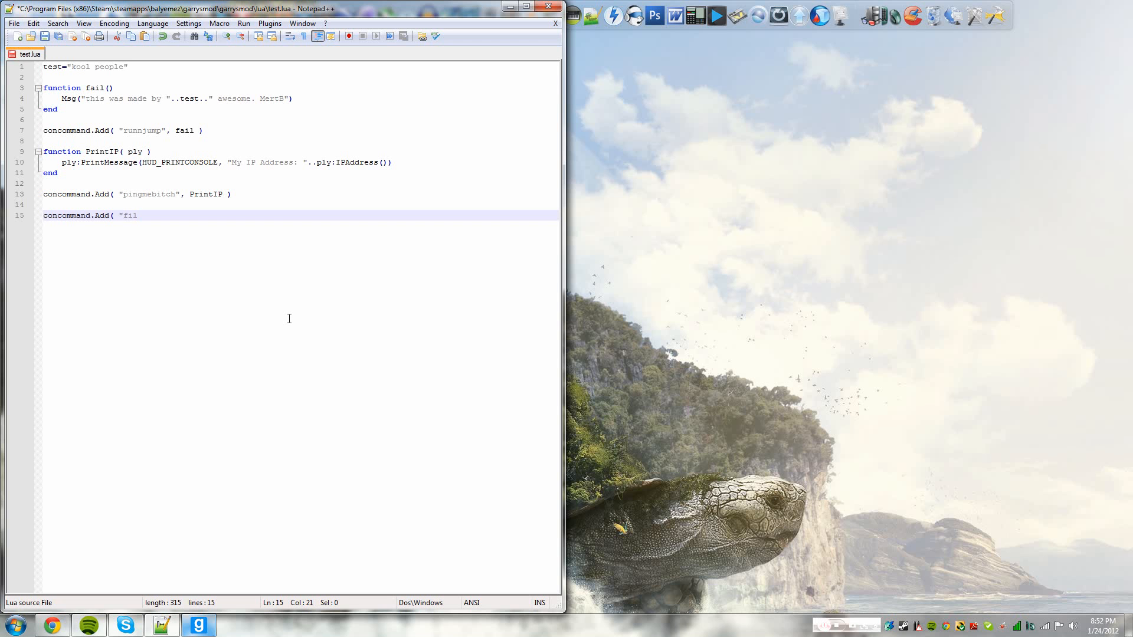
text(a)
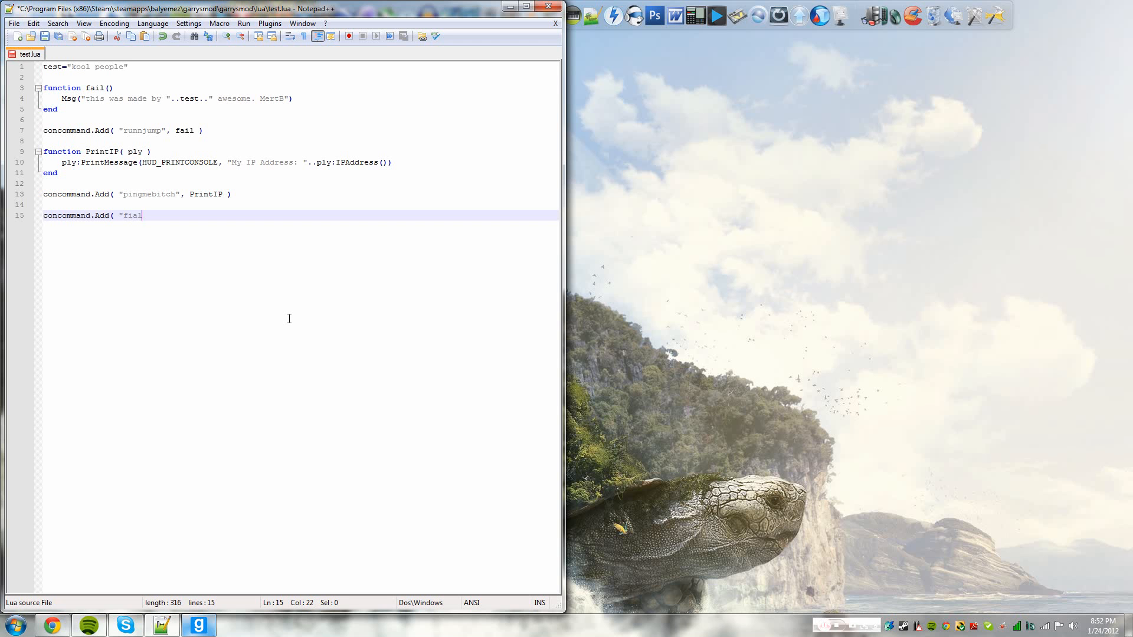
key(Backspace)
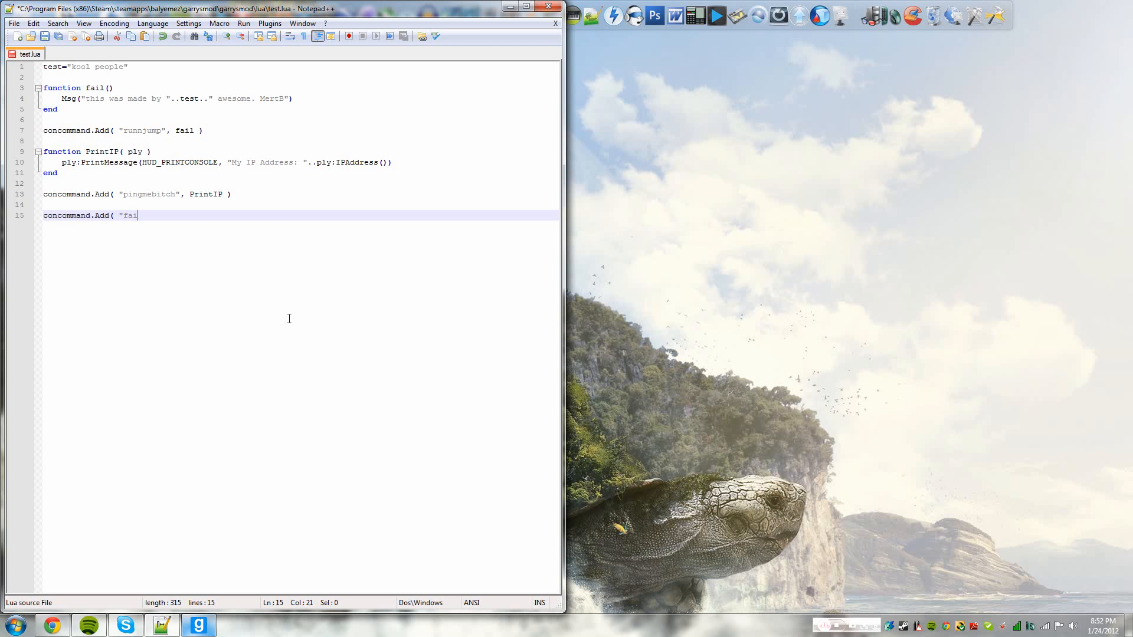
text(l")
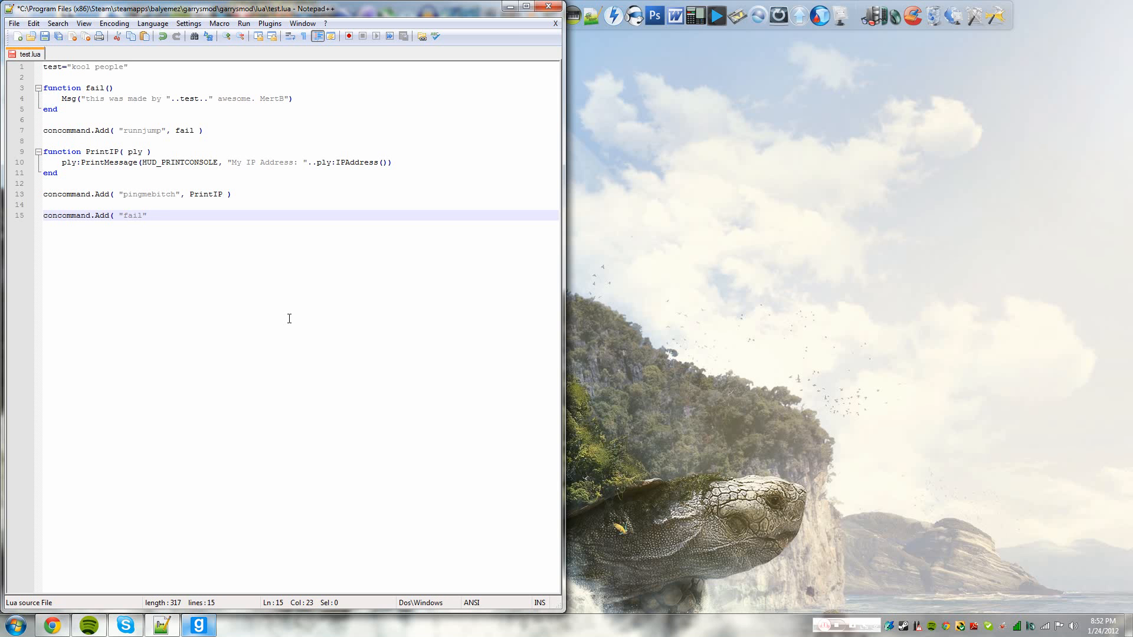
text(,)
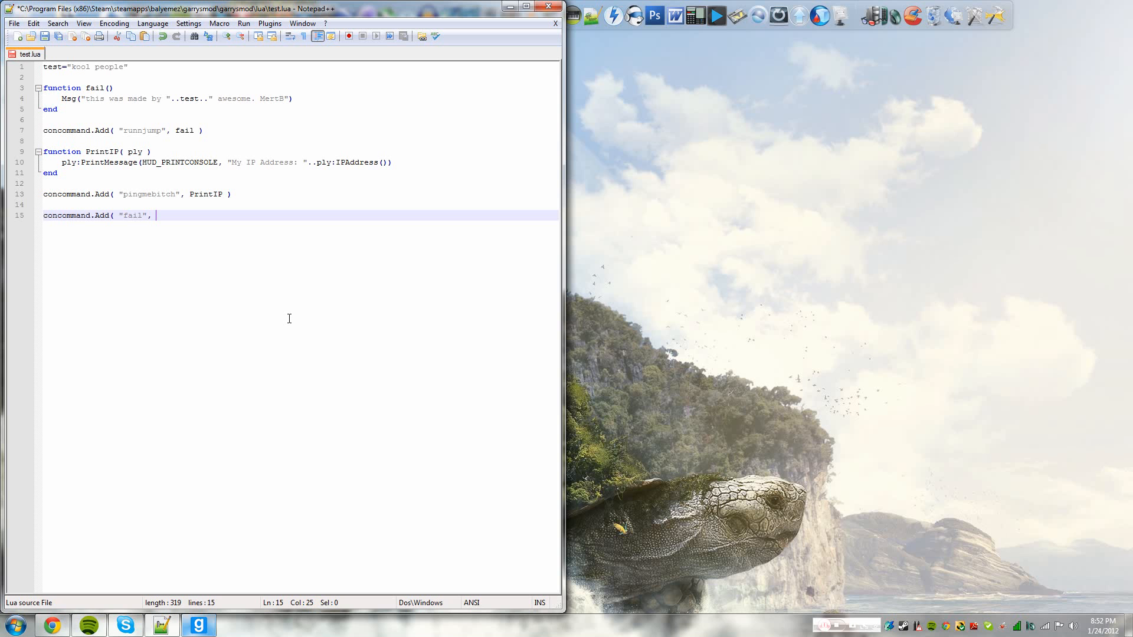
text(fail)
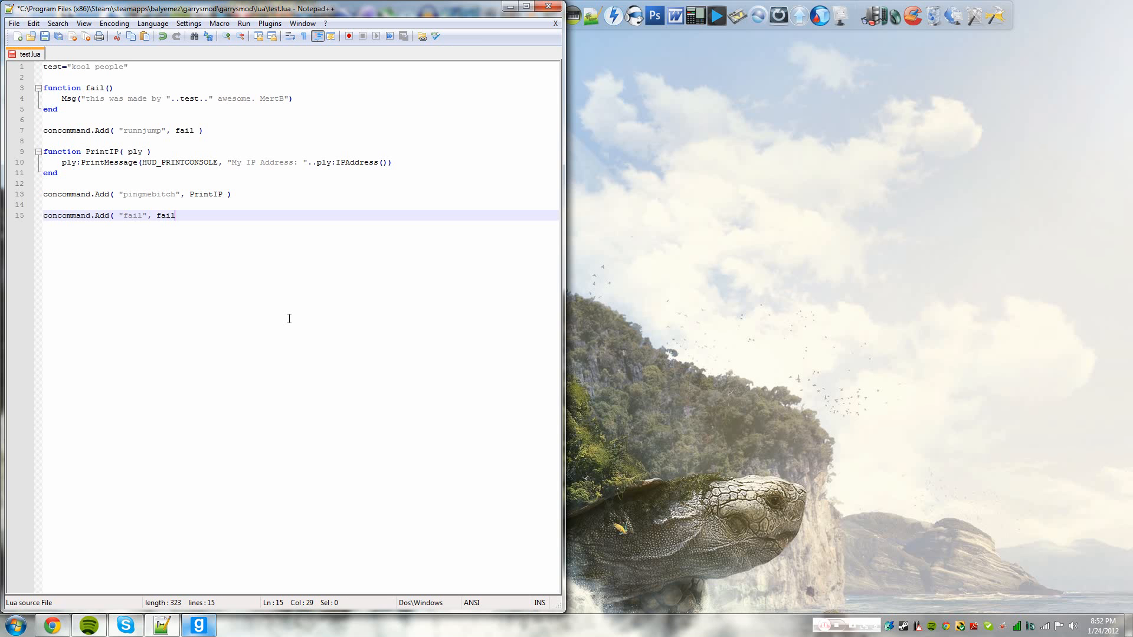
text())
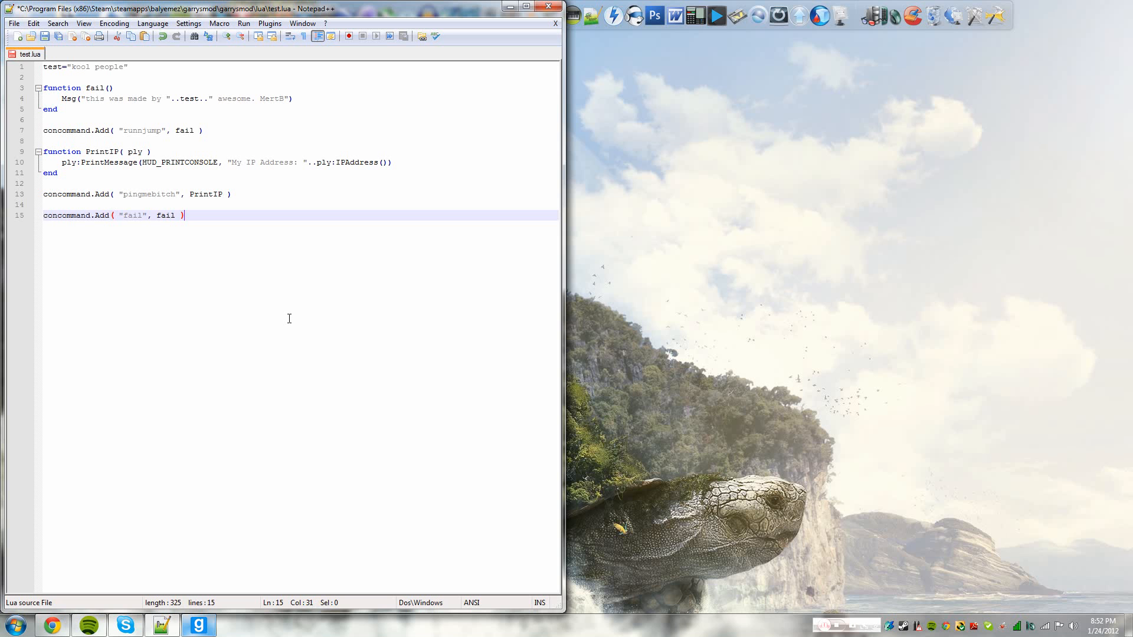
double_click(166, 215)
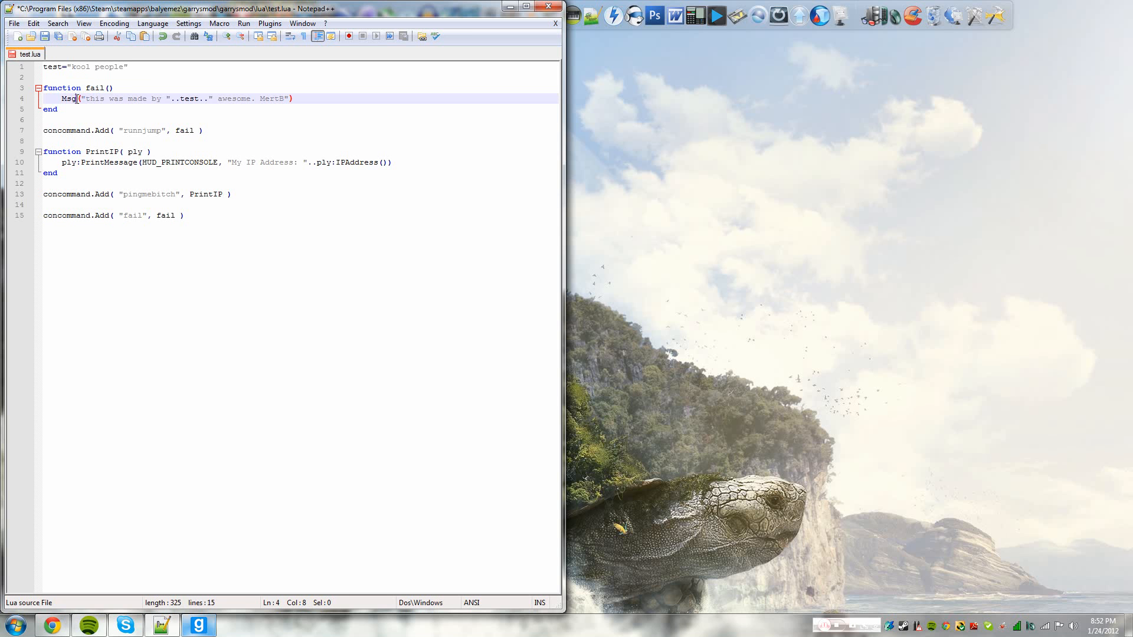
drag(80, 99, 128, 99)
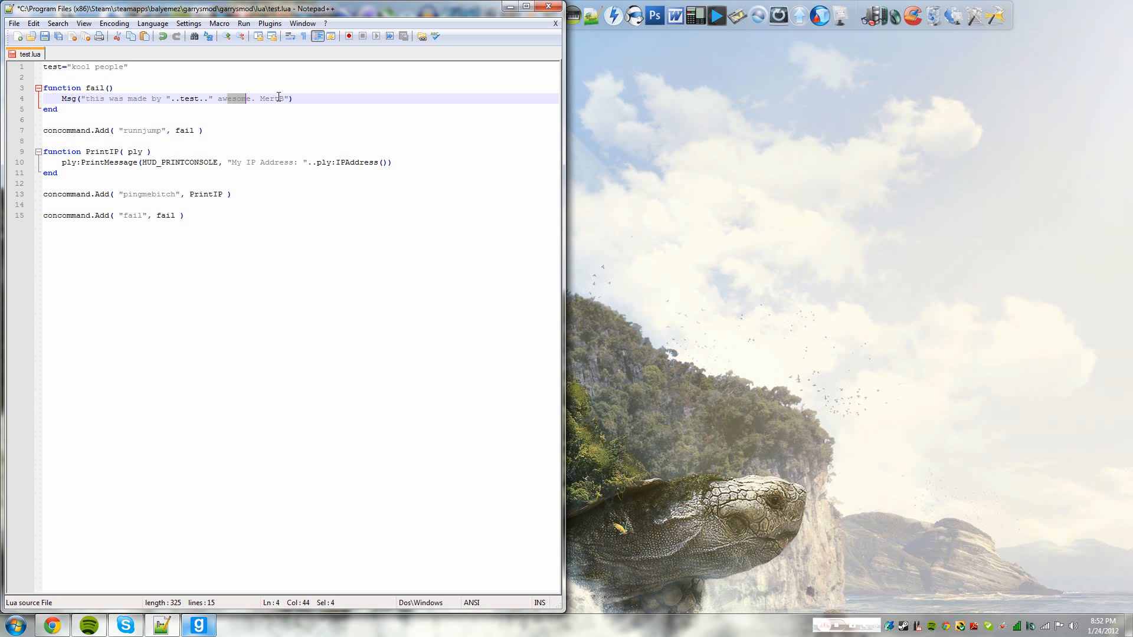
click(64, 110)
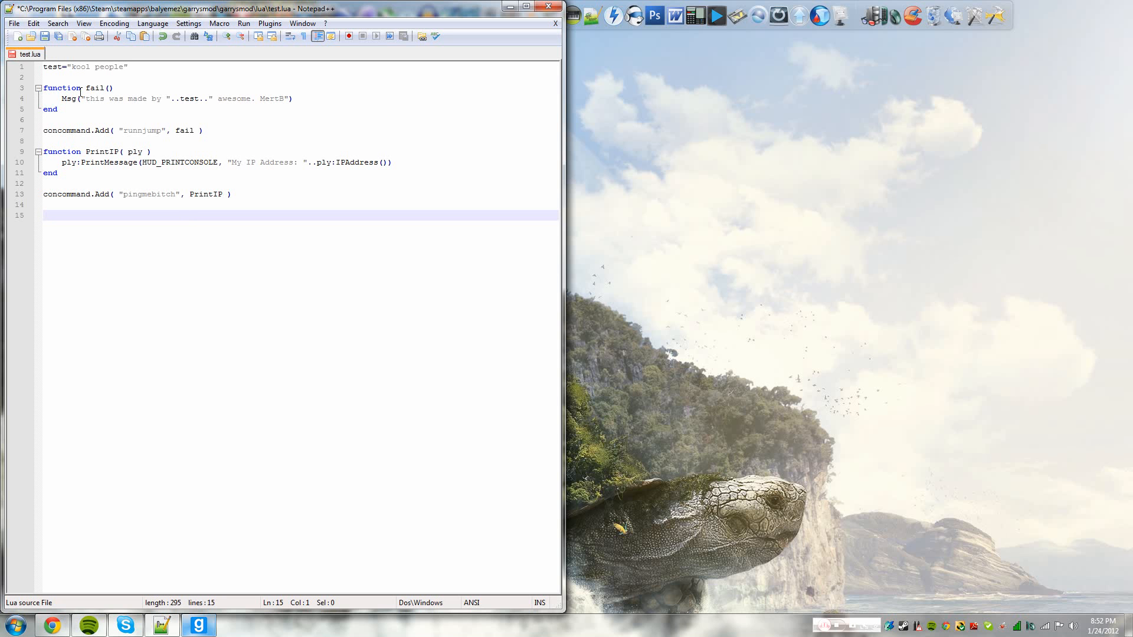
Replace the runnjump command name on line 7 with birdsareawesome
double_click(143, 131)
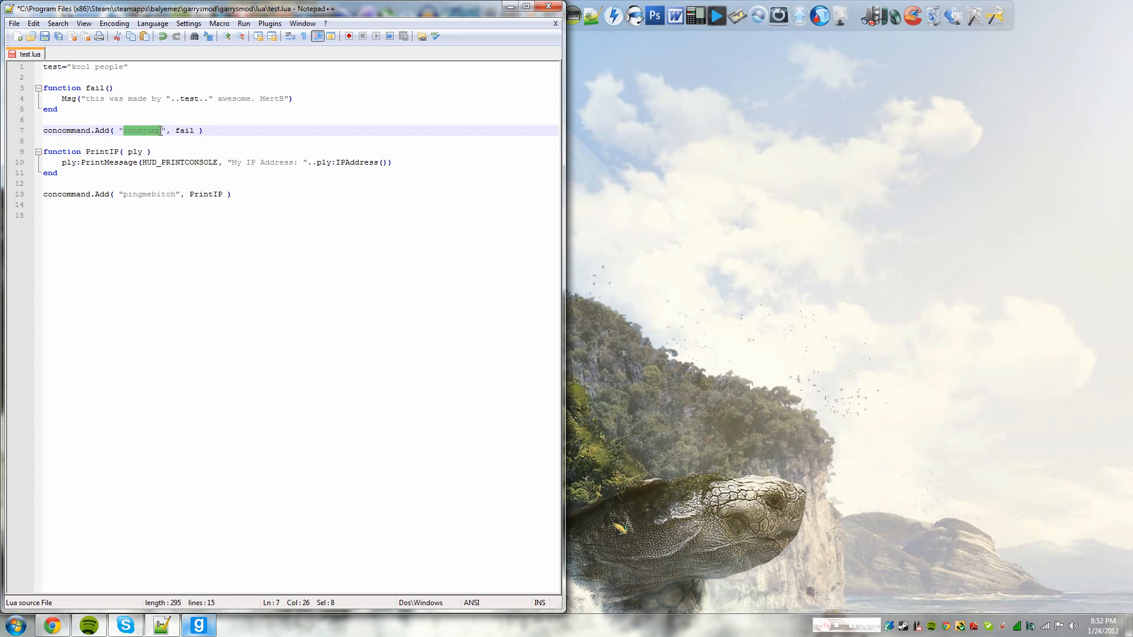
key(Delete)
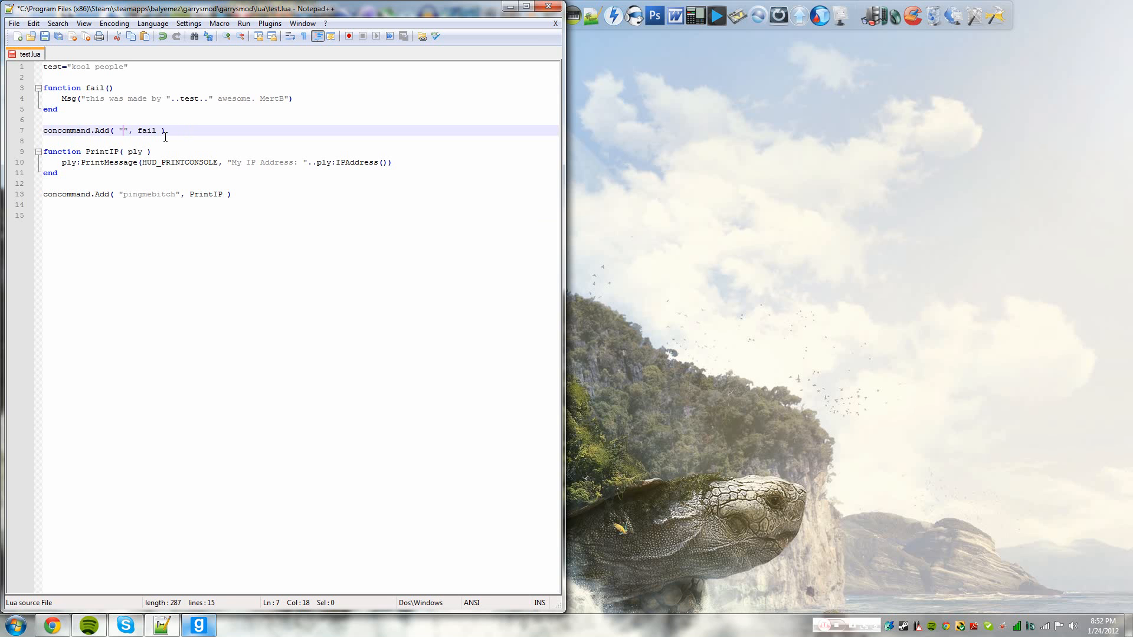
text(birdsares)
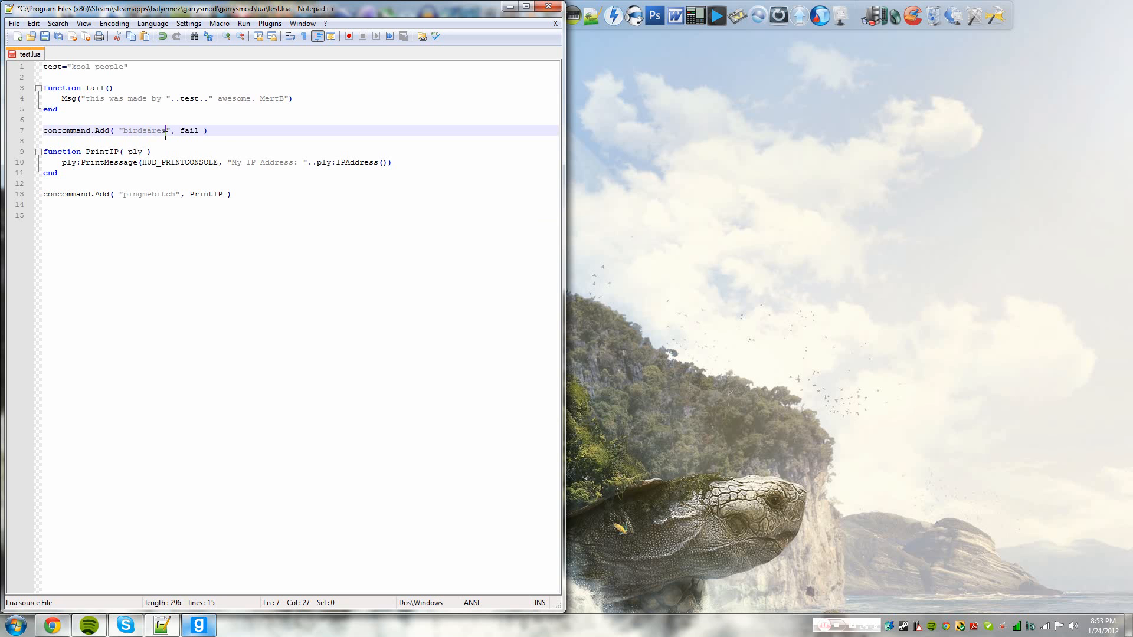
text(awesome)
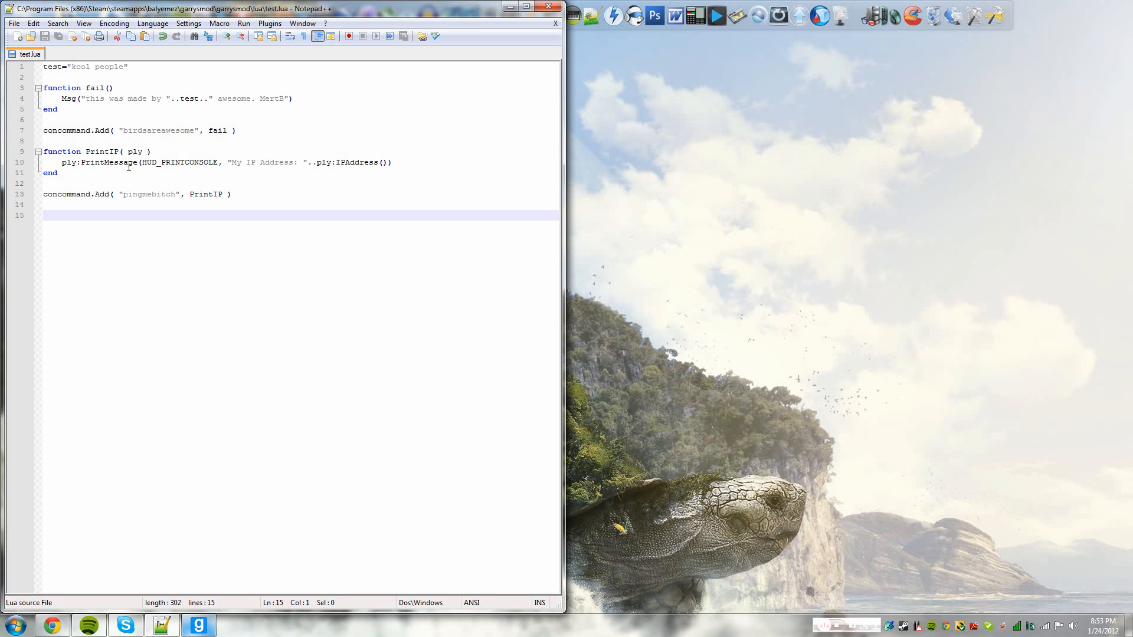
double_click(157, 131)
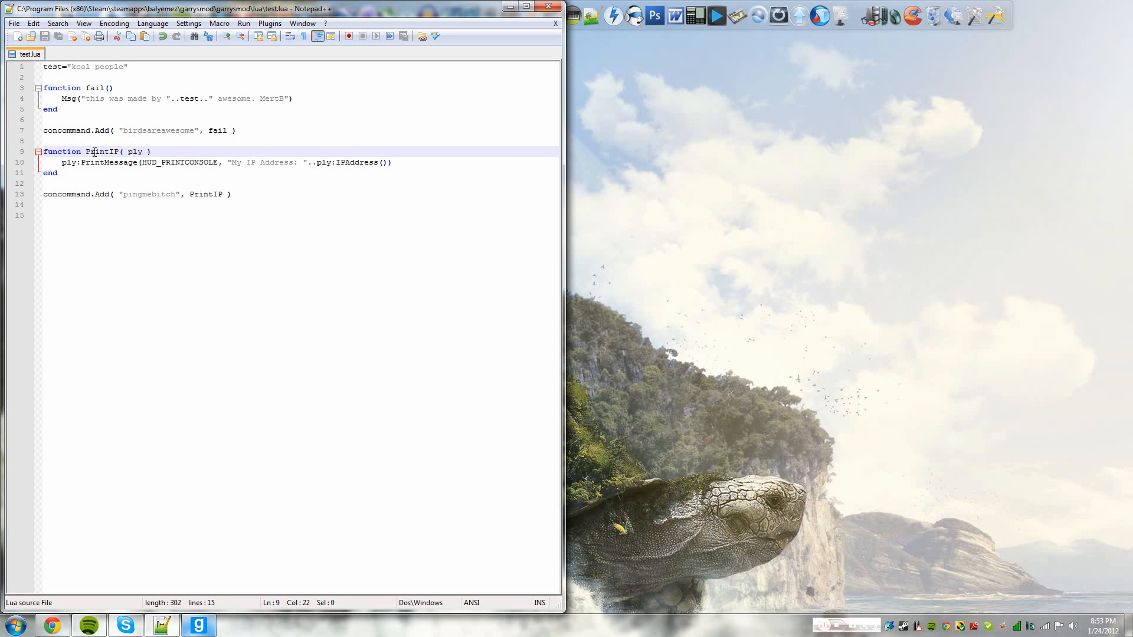
click(158, 162)
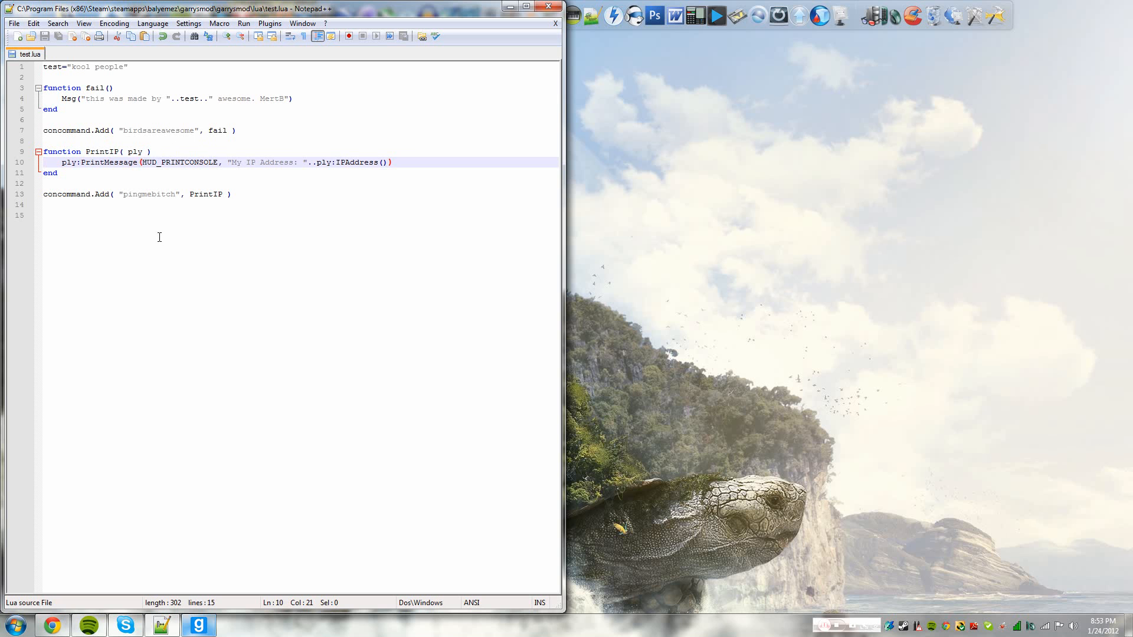
click(138, 194)
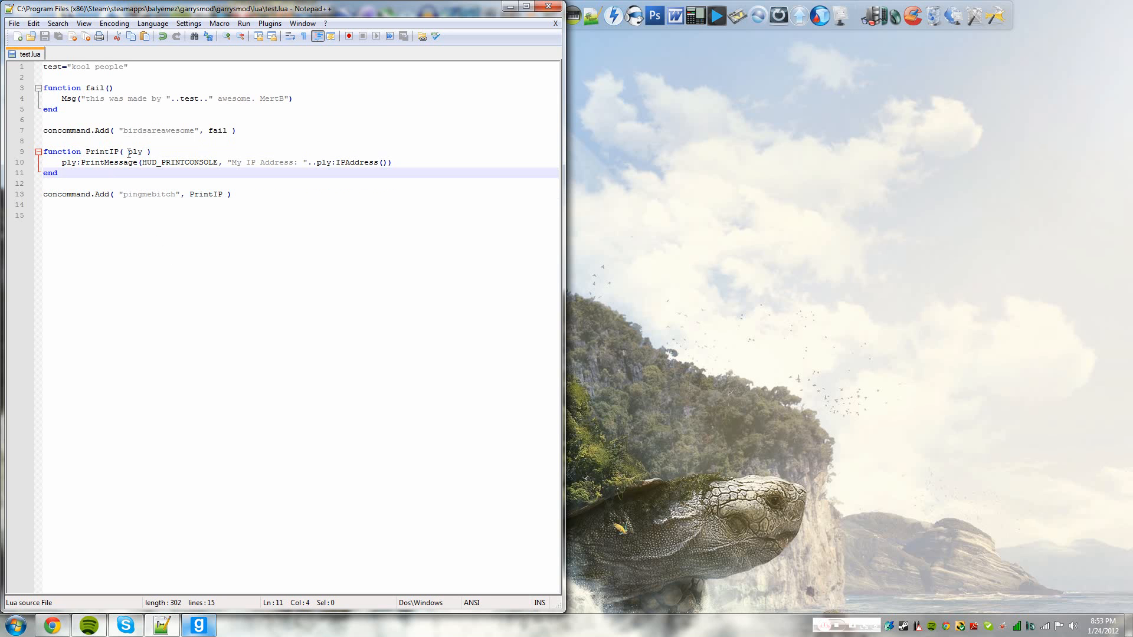
click(145, 151)
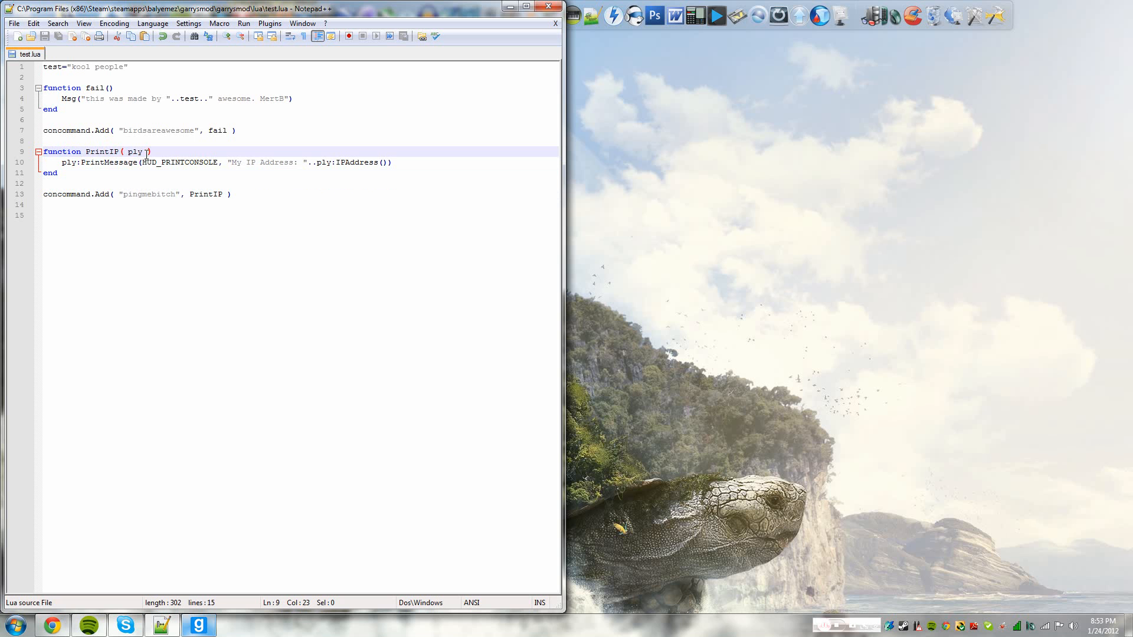
key(Backspace)
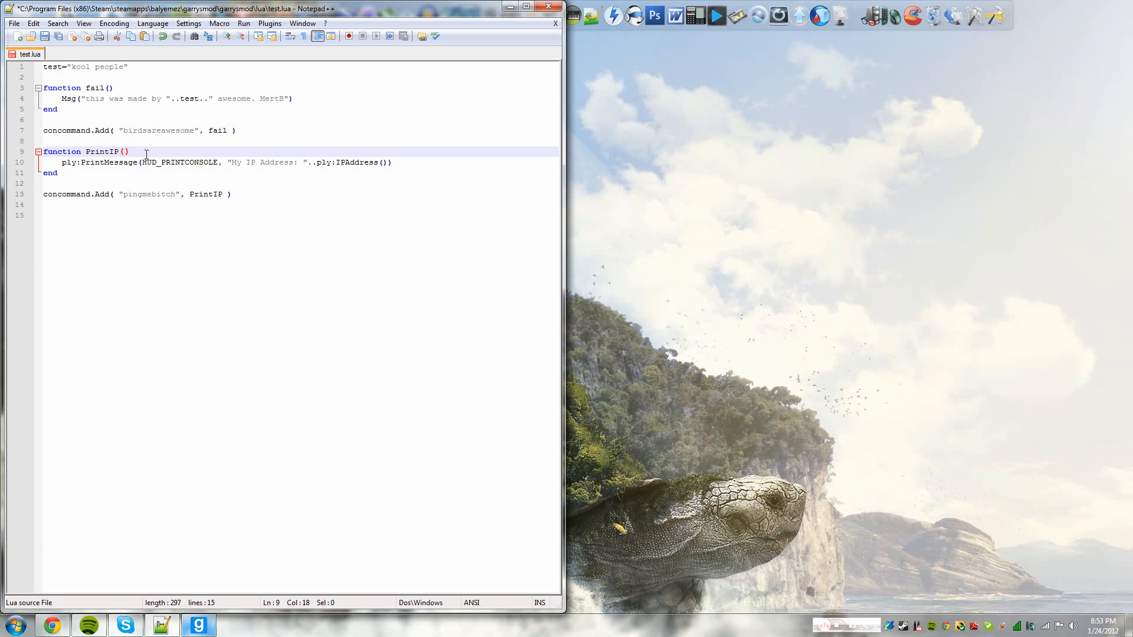
text(ply)
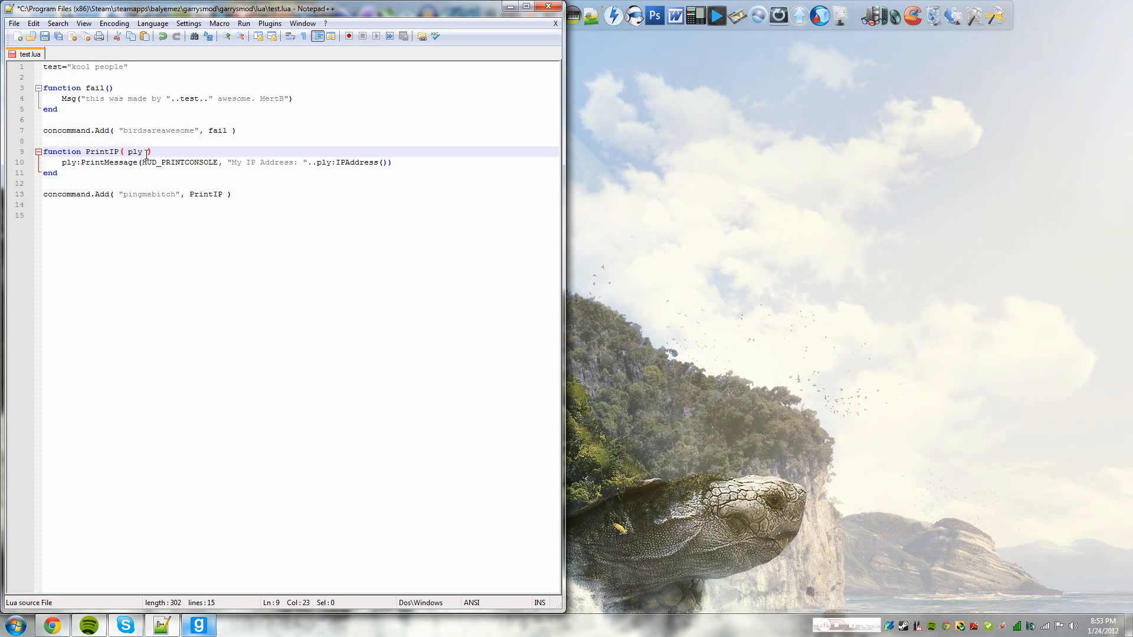
double_click(70, 161)
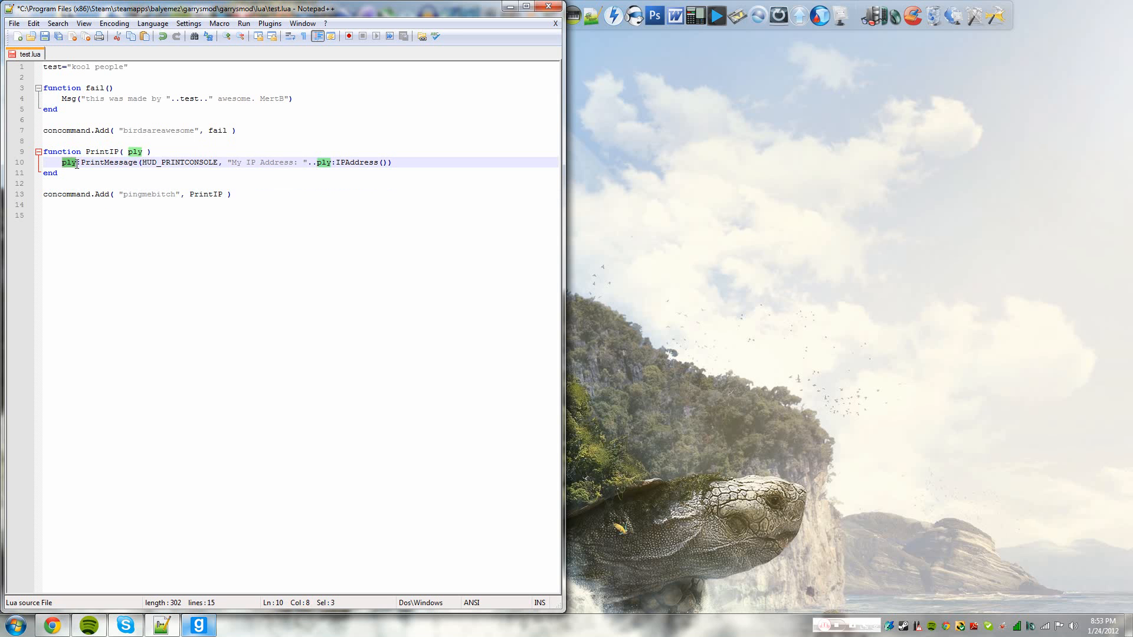
drag(62, 162, 159, 161)
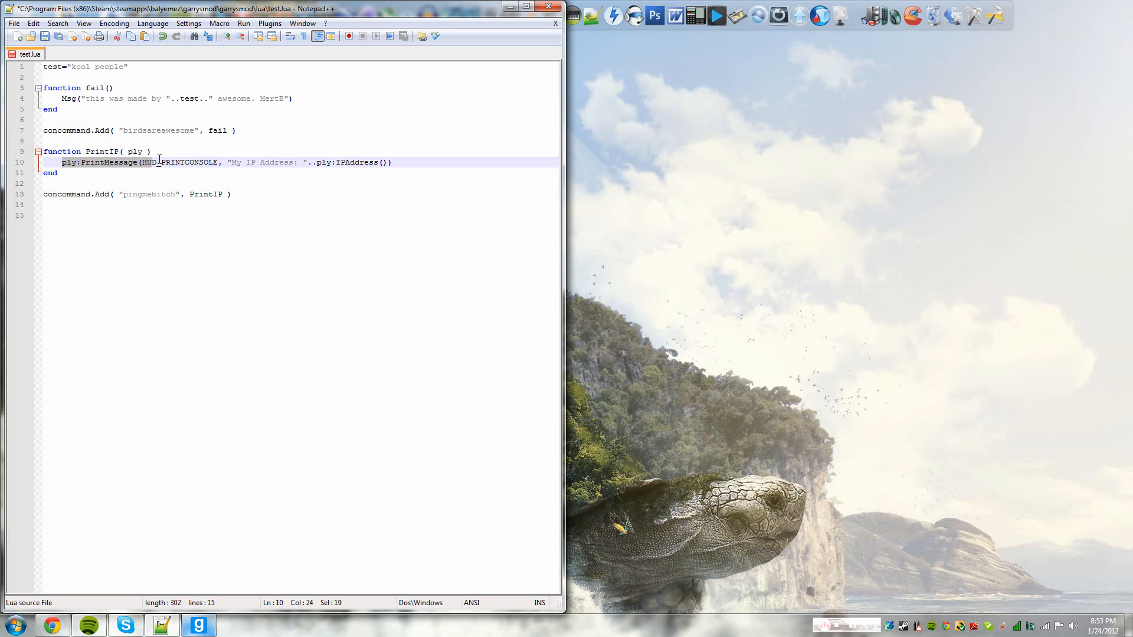
double_click(151, 162)
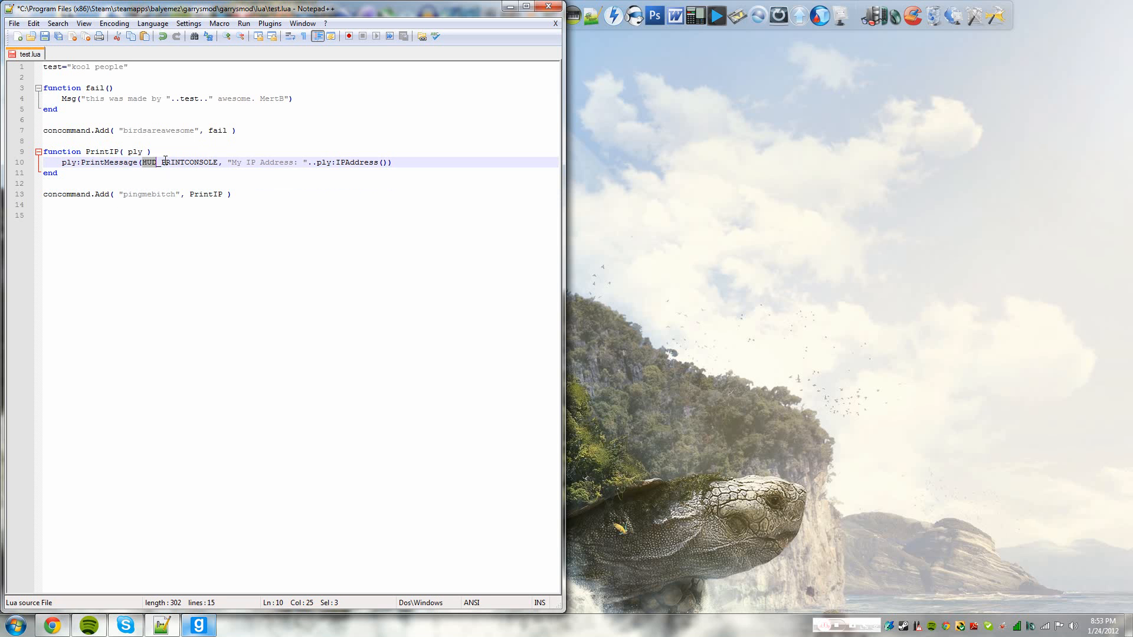
double_click(187, 161)
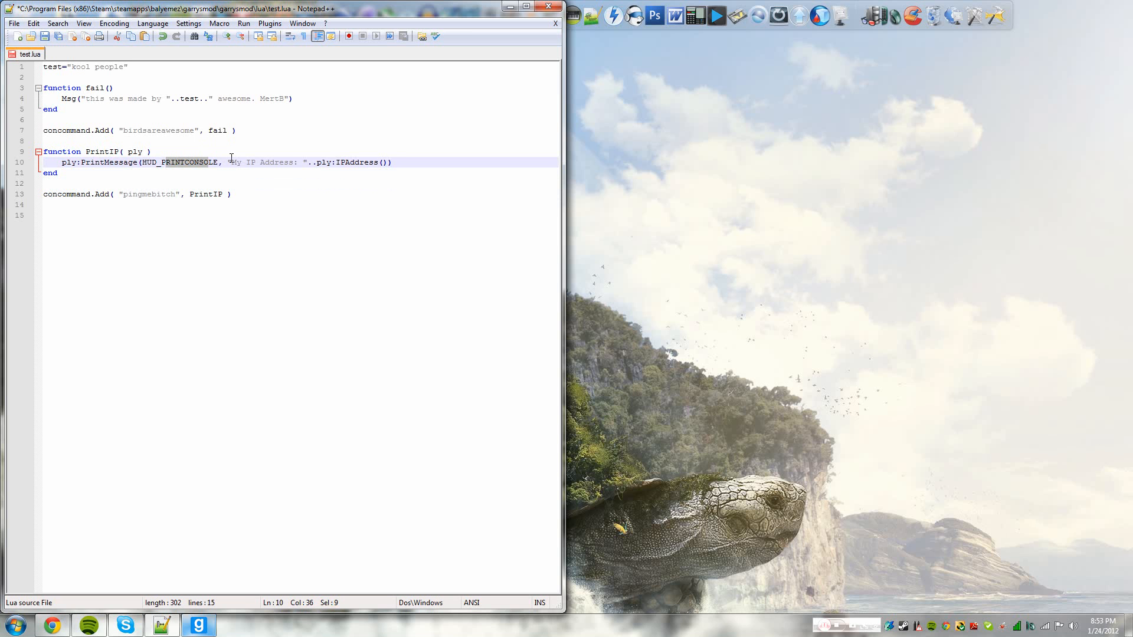
drag(229, 161, 303, 162)
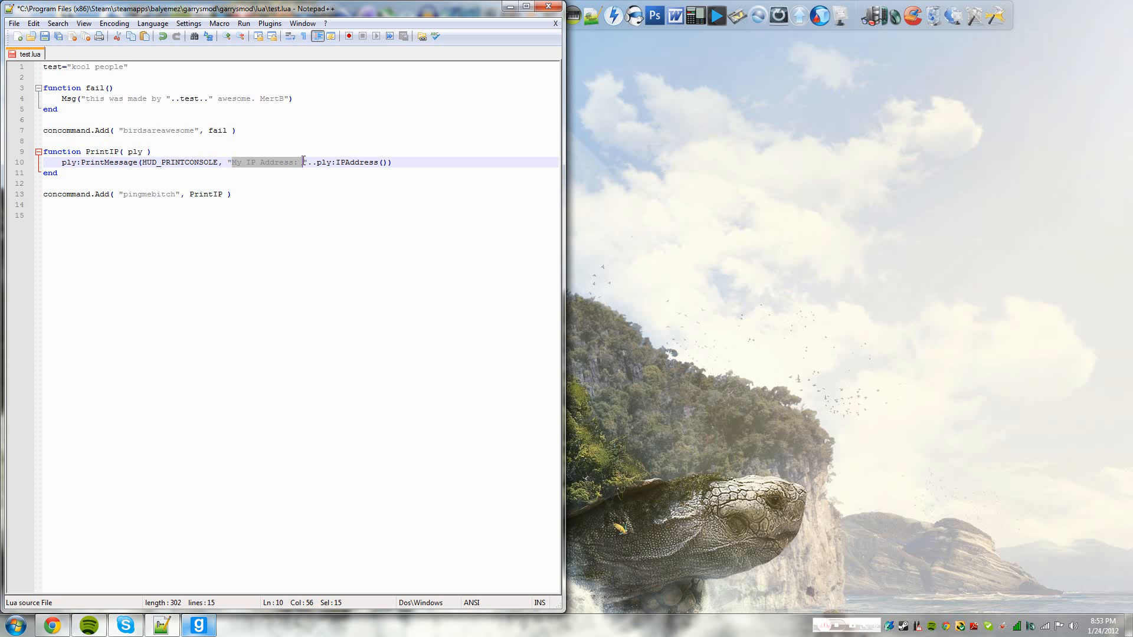
mouse_move(286, 306)
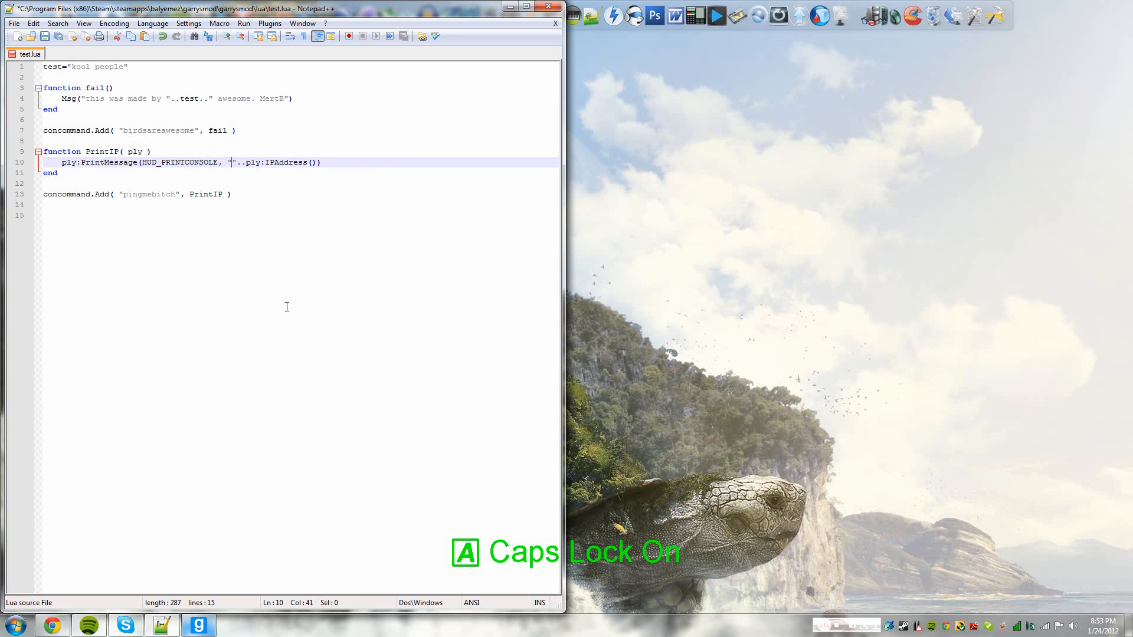
Reword the PrintIP message to 'BITCH MA IP IS:' and highlight the pingmebitch command name
text(BITCH MA IP IS:)
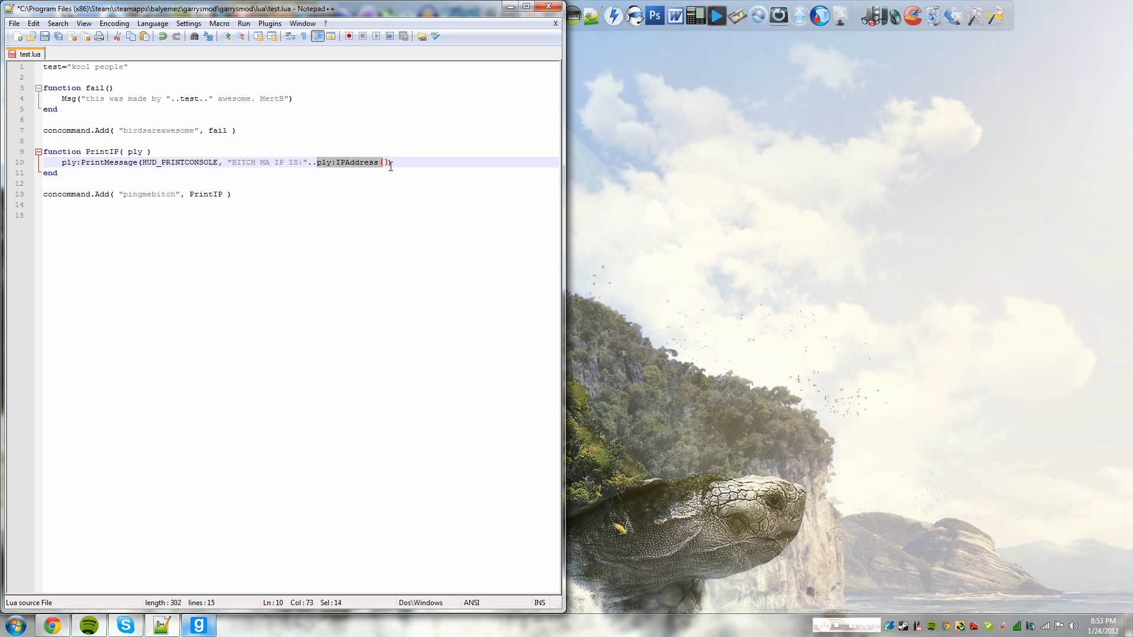
click(393, 161)
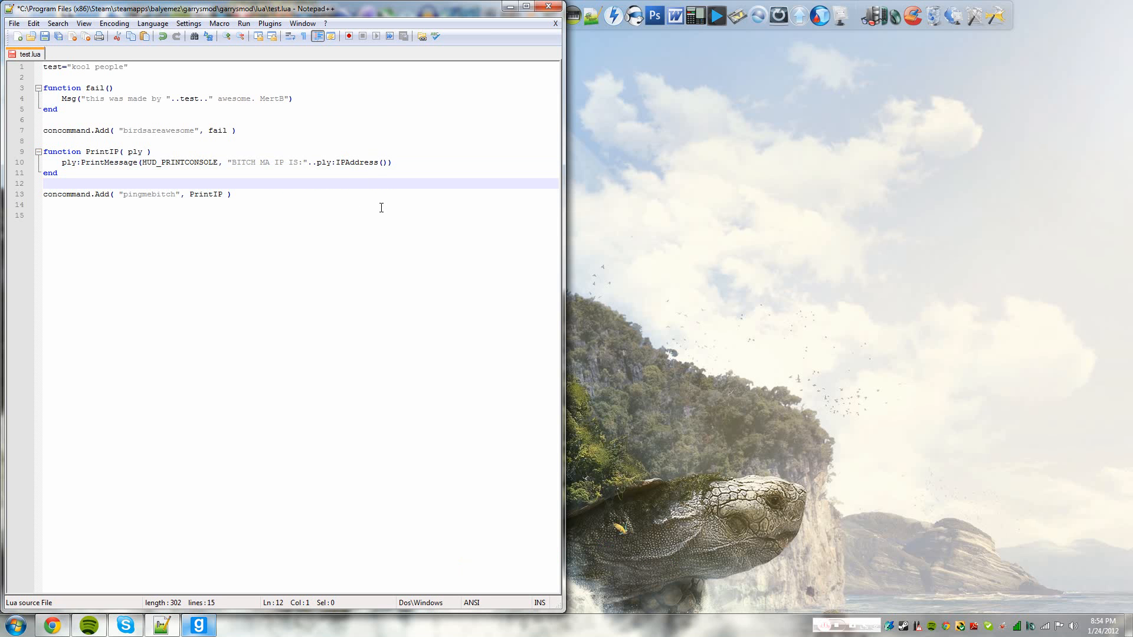
mouse_move(171, 196)
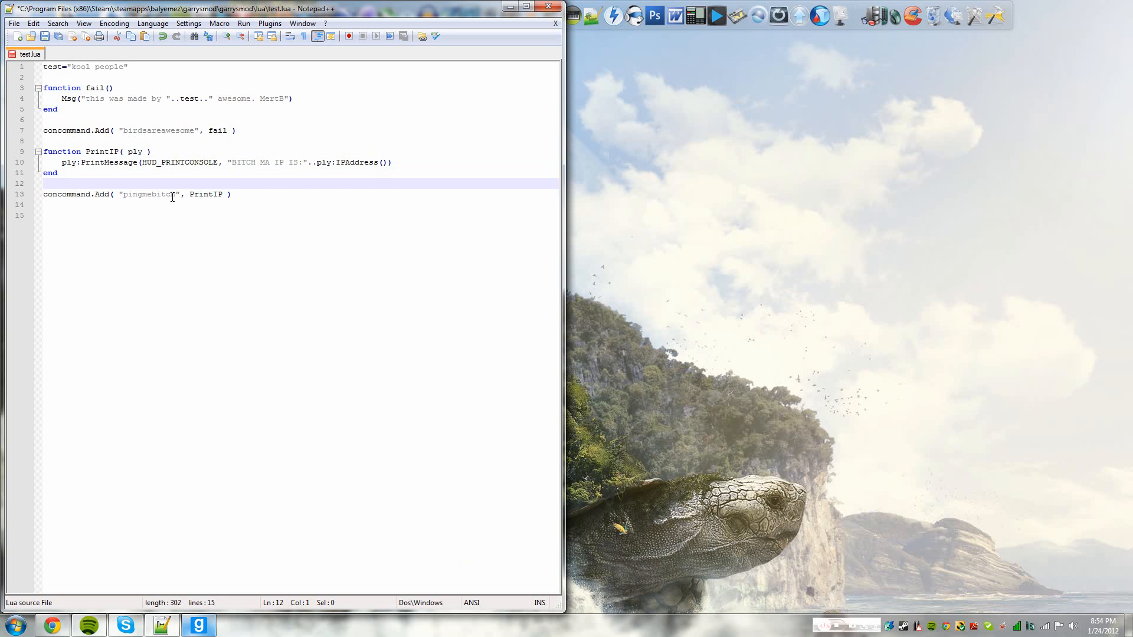
double_click(148, 193)
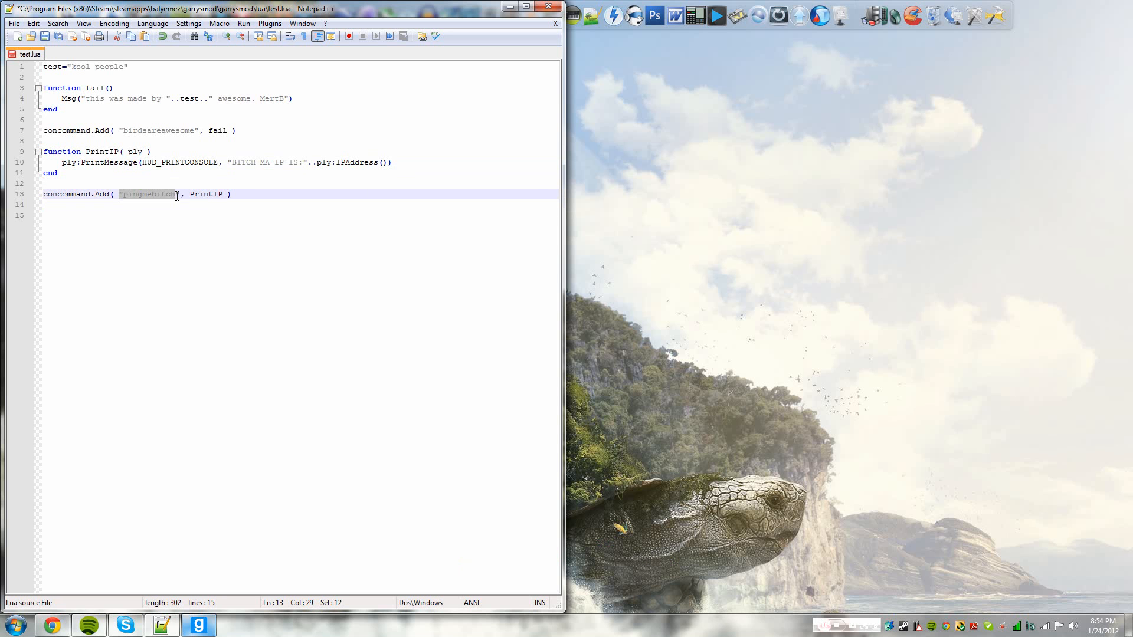
click(179, 194)
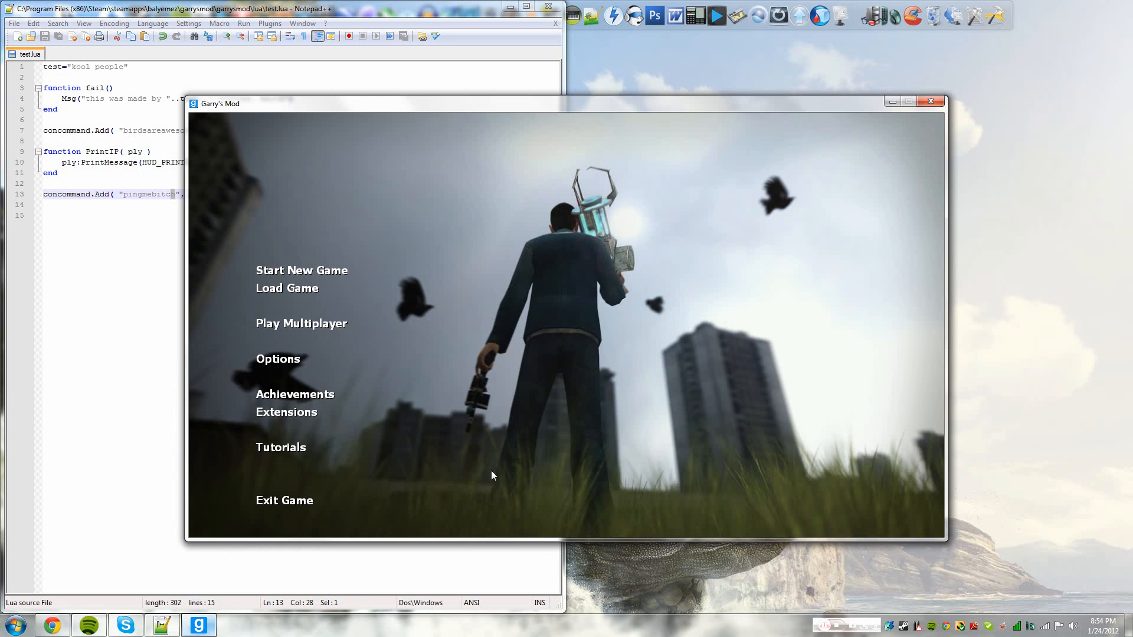
mouse_move(725, 479)
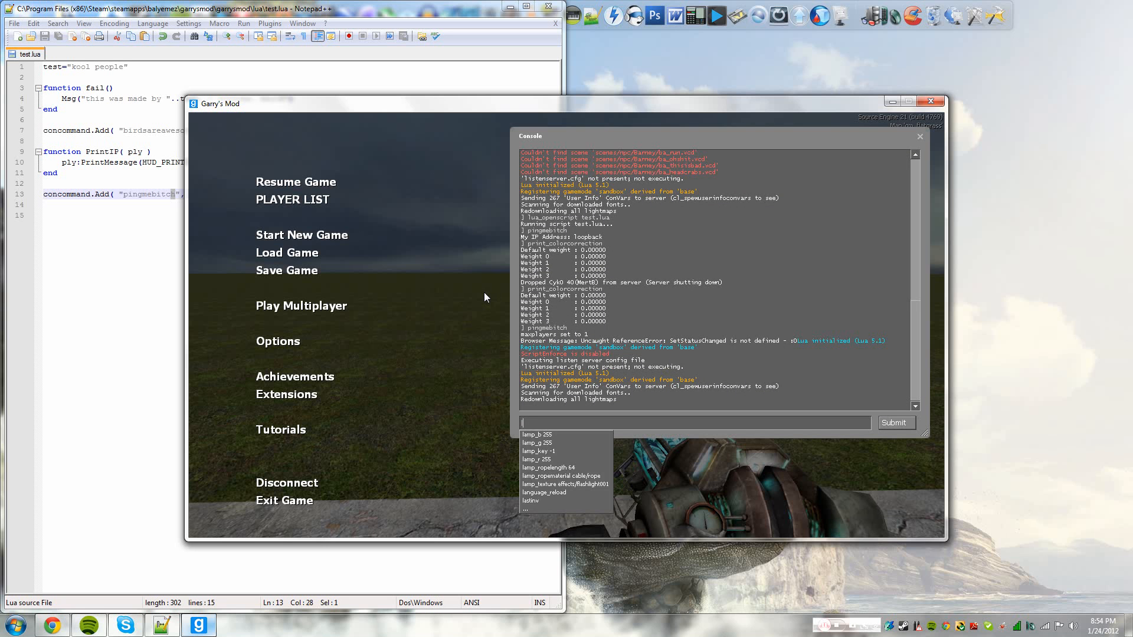
Submit lua_openscript test.lua in the Garry's Mod console
text(lua_openscript test.lua)
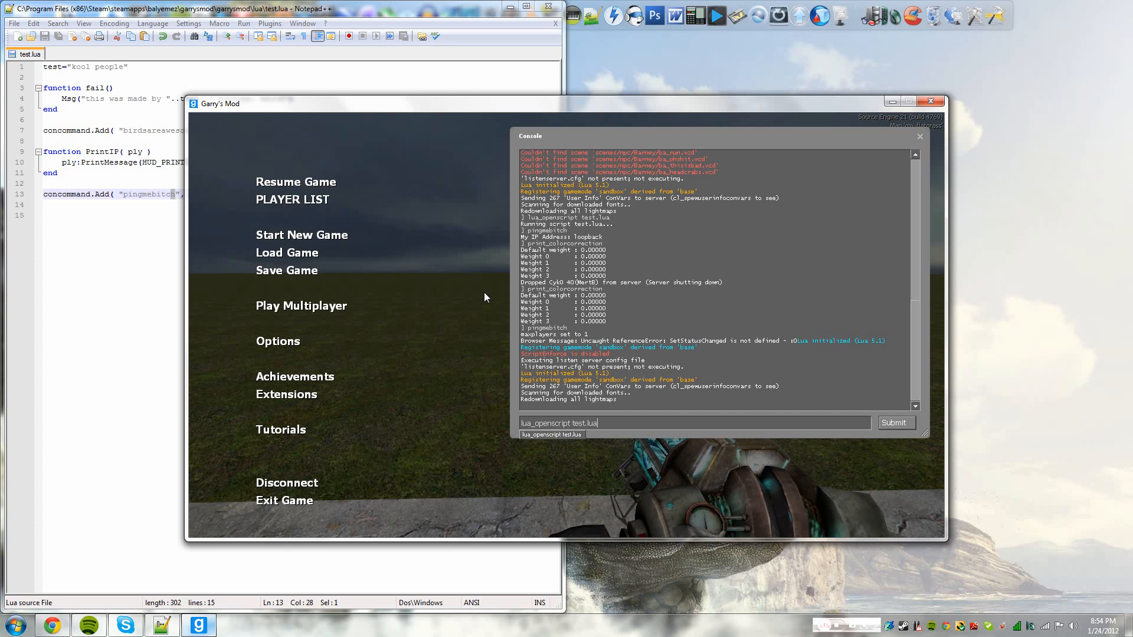
click(894, 422)
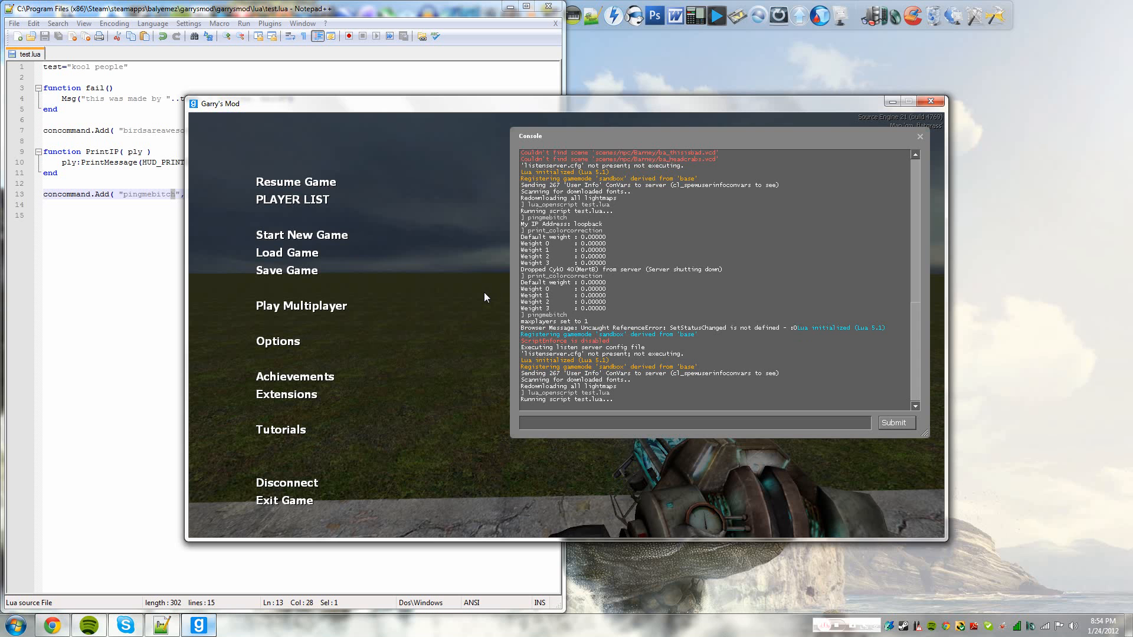
Run the birdsareawesome and pingmebitch commands in the console
text(birdsaw)
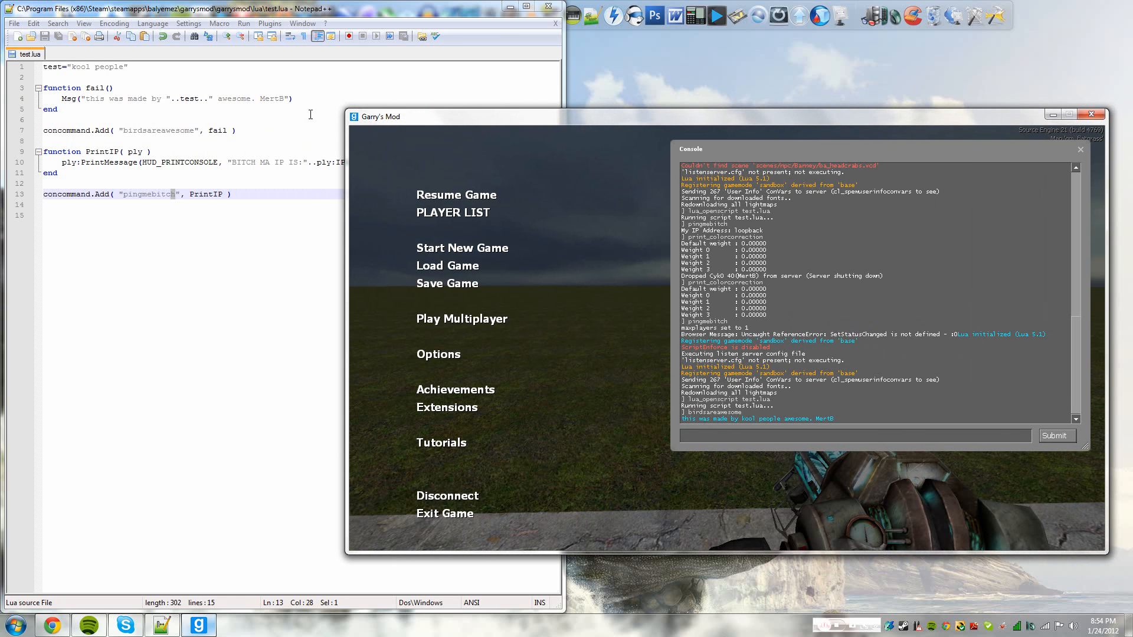
mouse_move(10, 130)
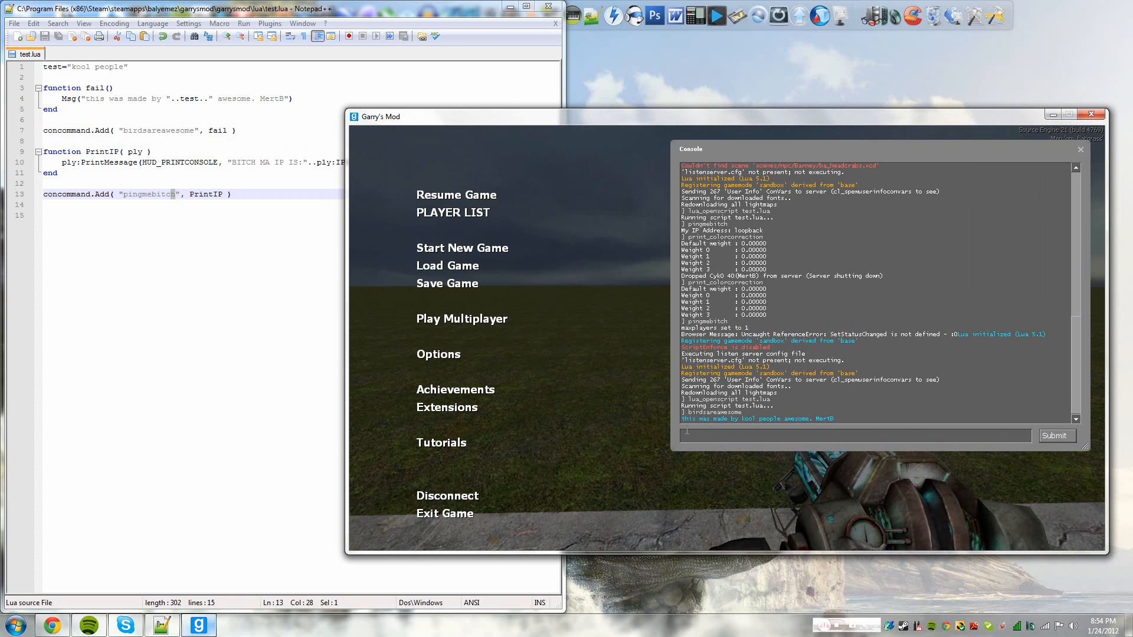
text(pingmeb)
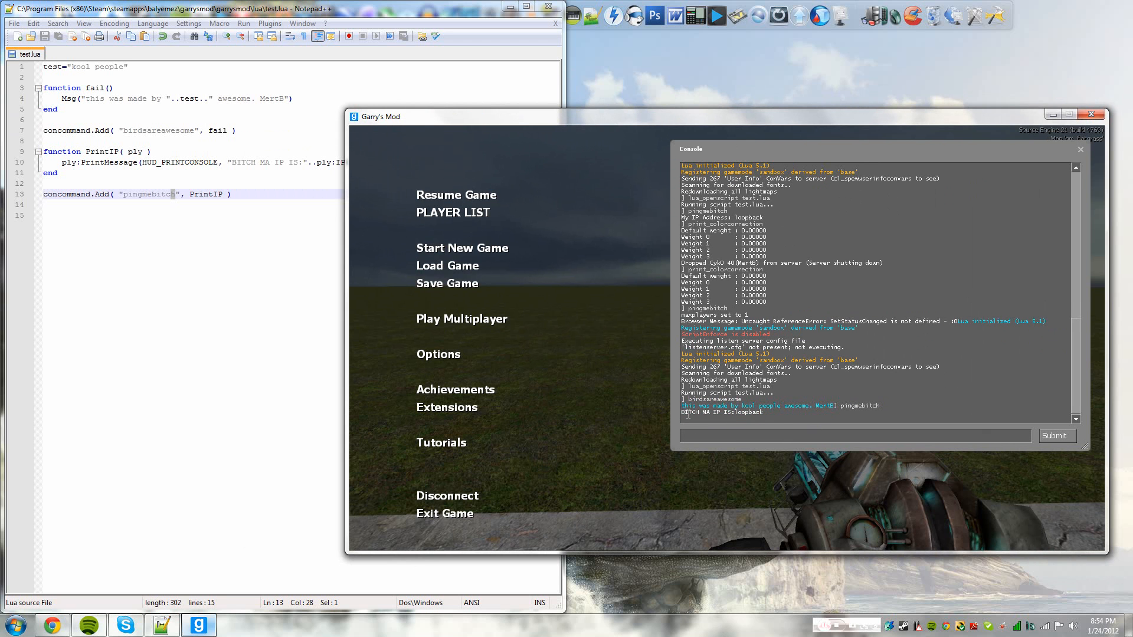
mouse_move(760, 438)
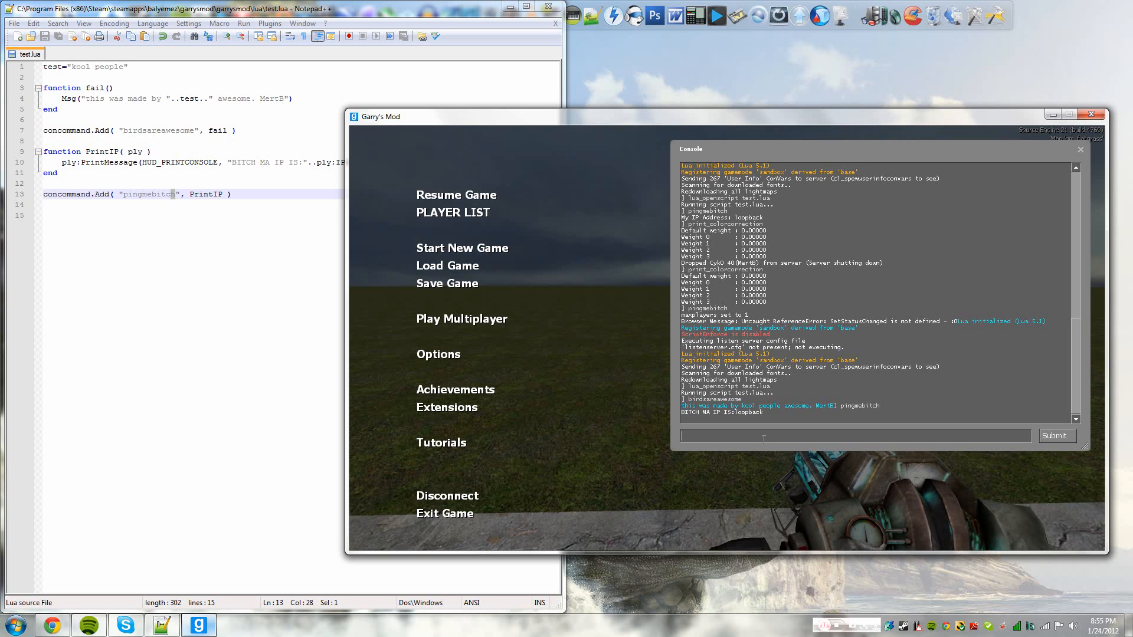
mouse_move(248, 339)
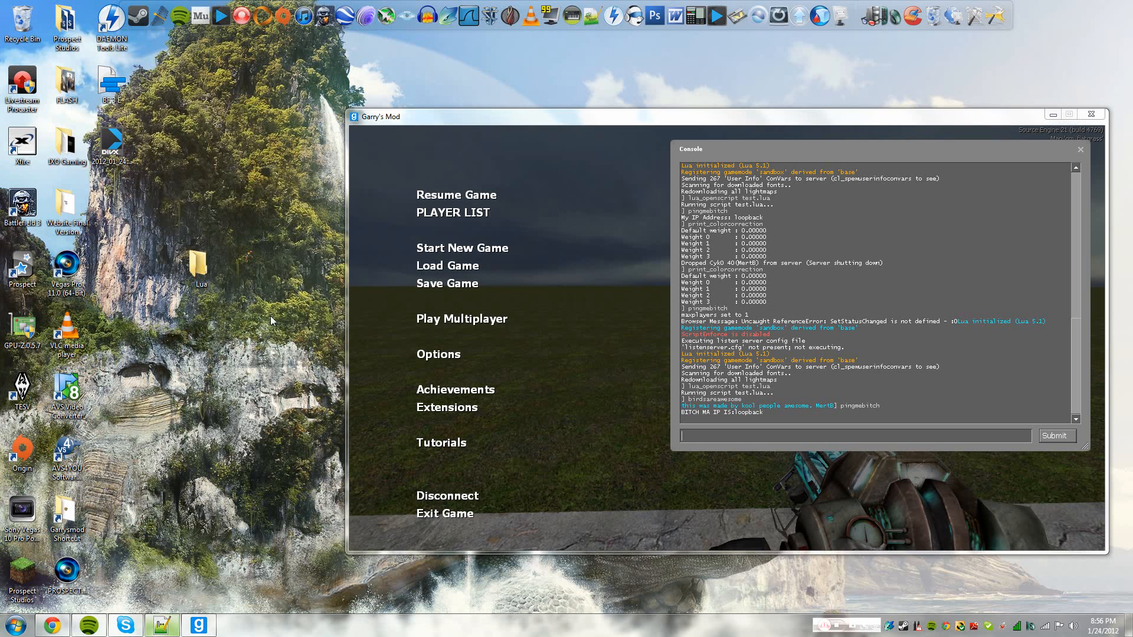
mouse_move(86, 493)
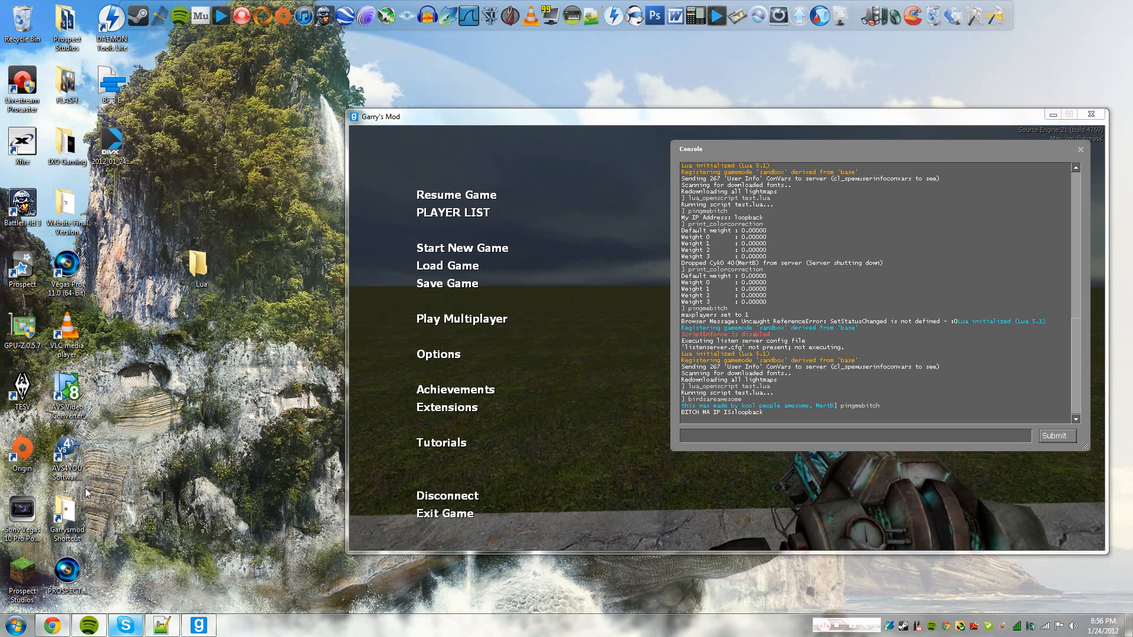
mouse_move(67, 509)
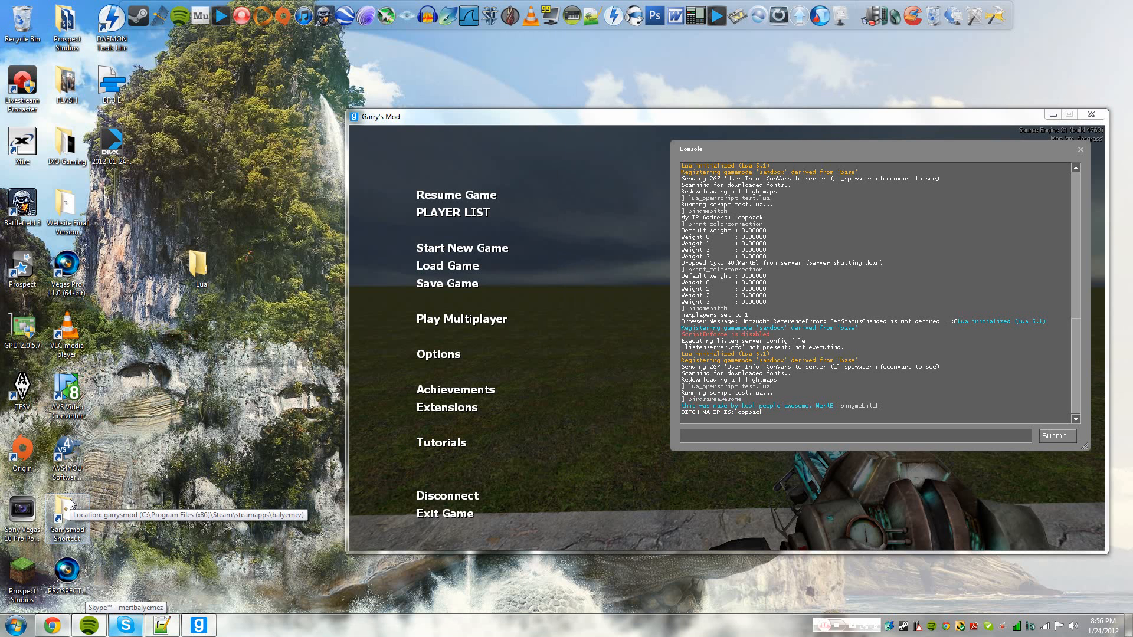
double_click(67, 512)
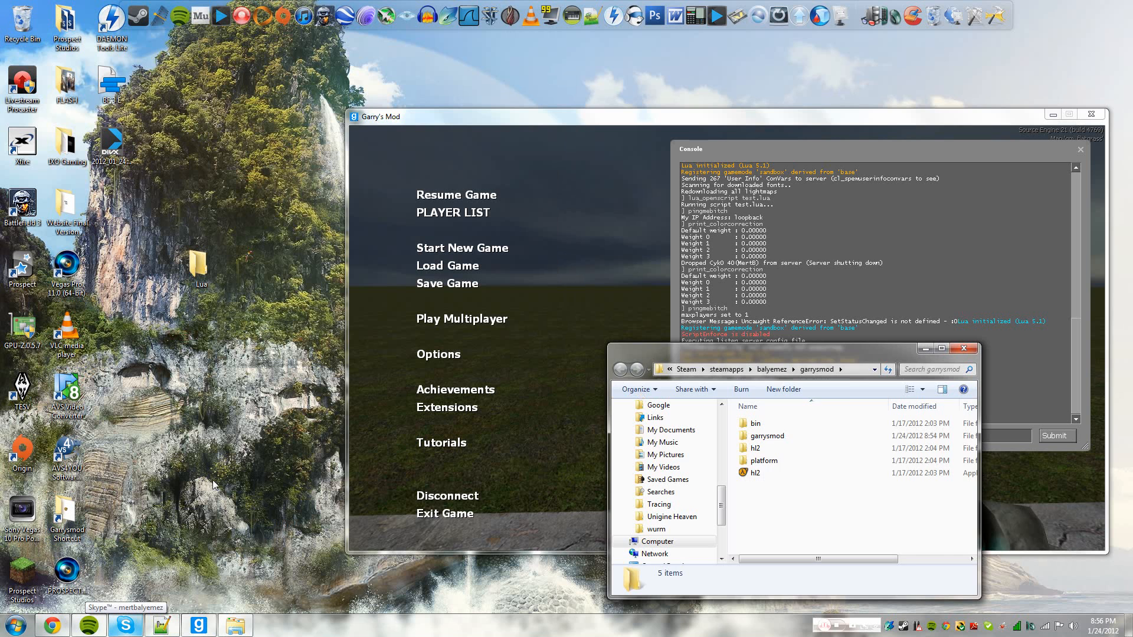
double_click(768, 436)
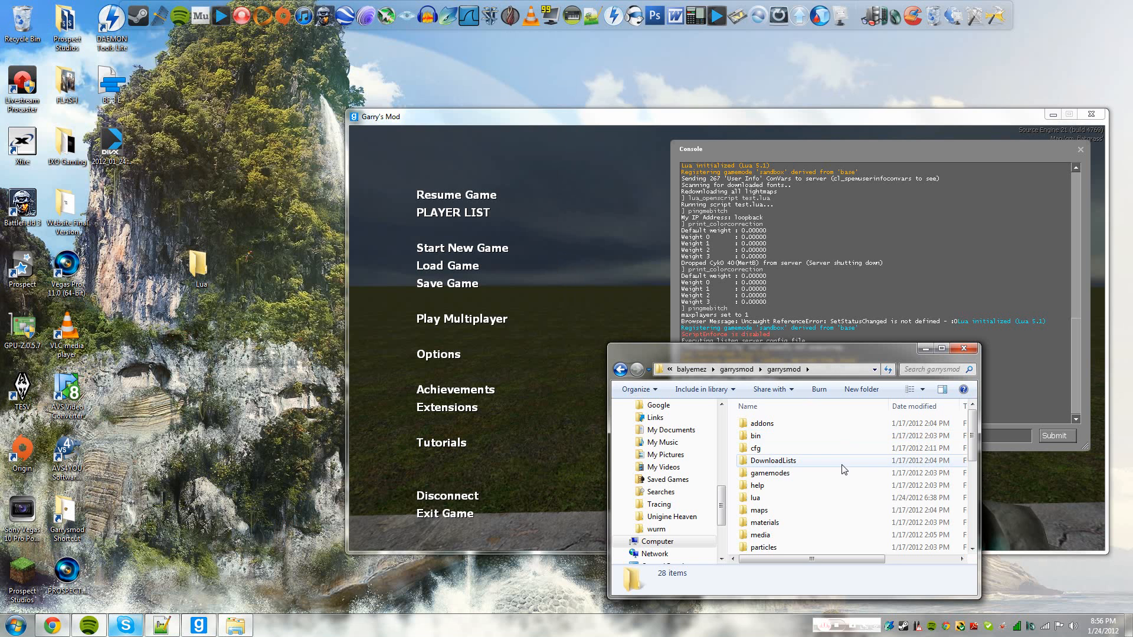
double_click(756, 496)
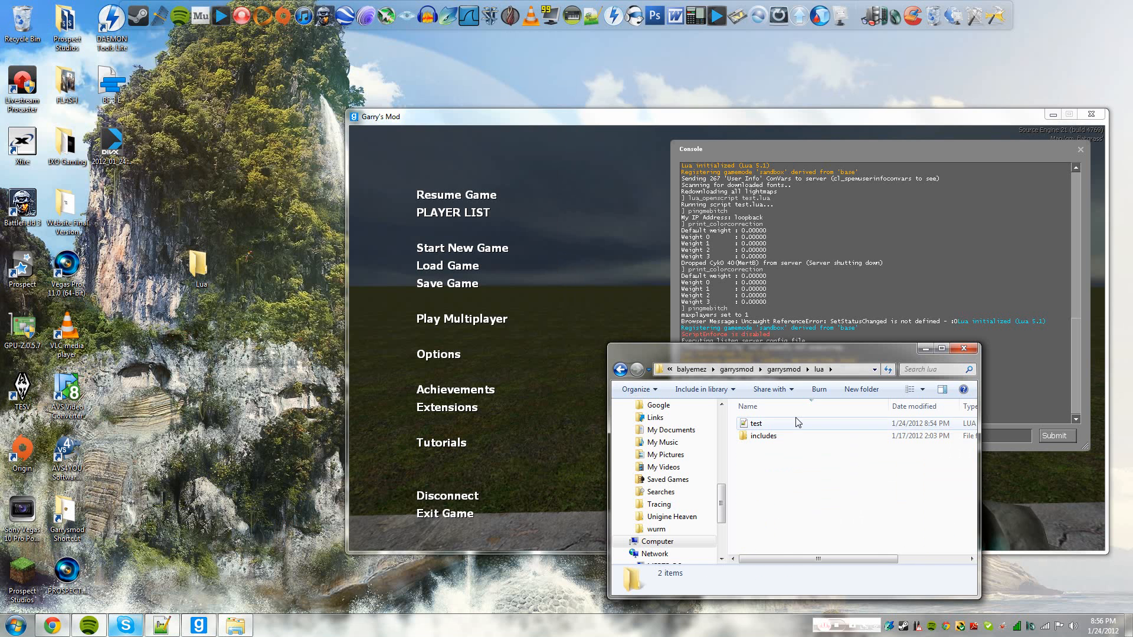
click(755, 423)
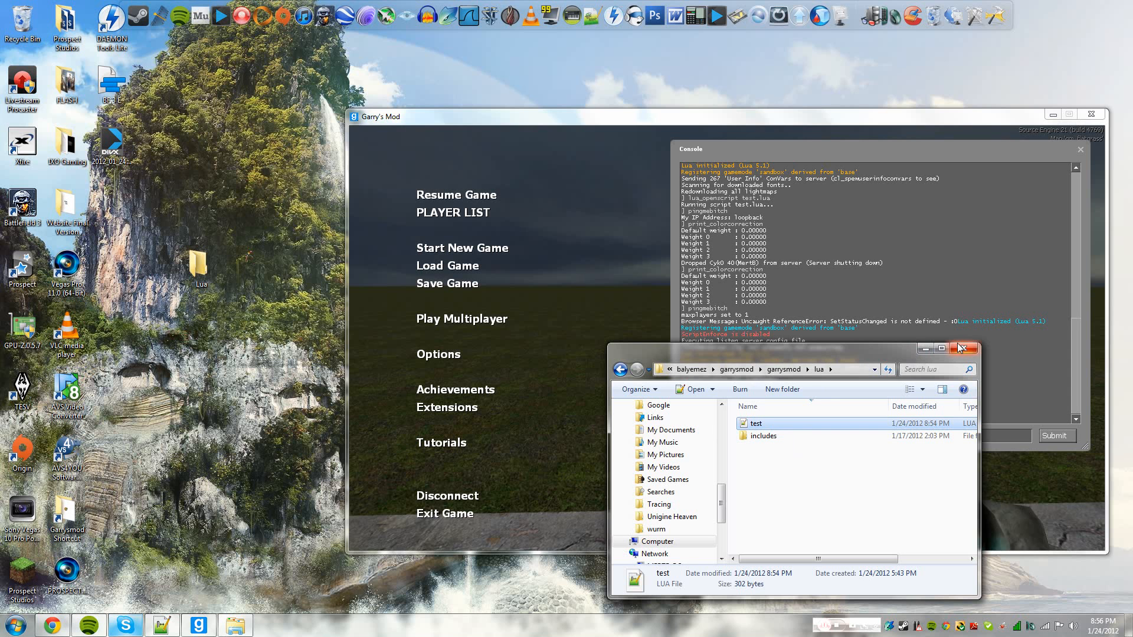
click(961, 348)
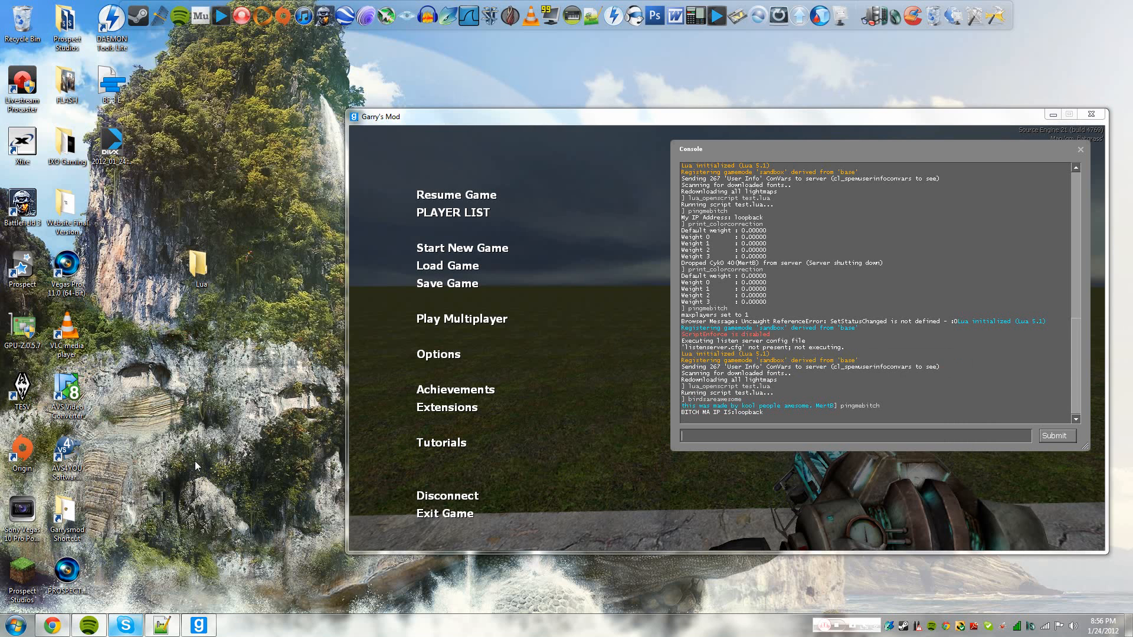
mouse_move(897, 609)
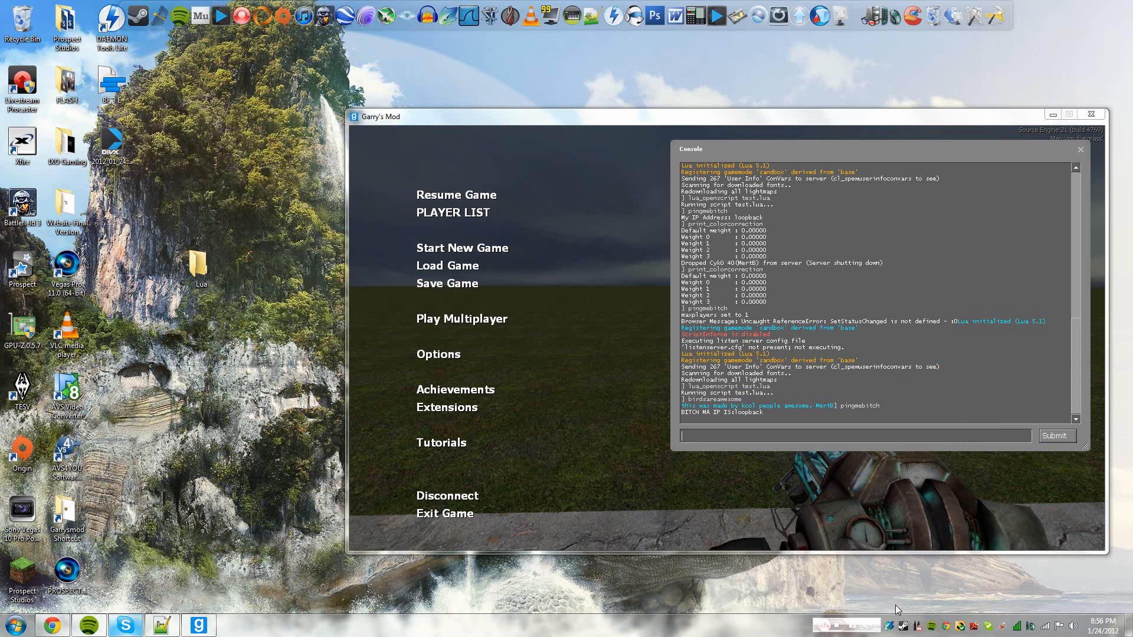
mouse_move(836, 627)
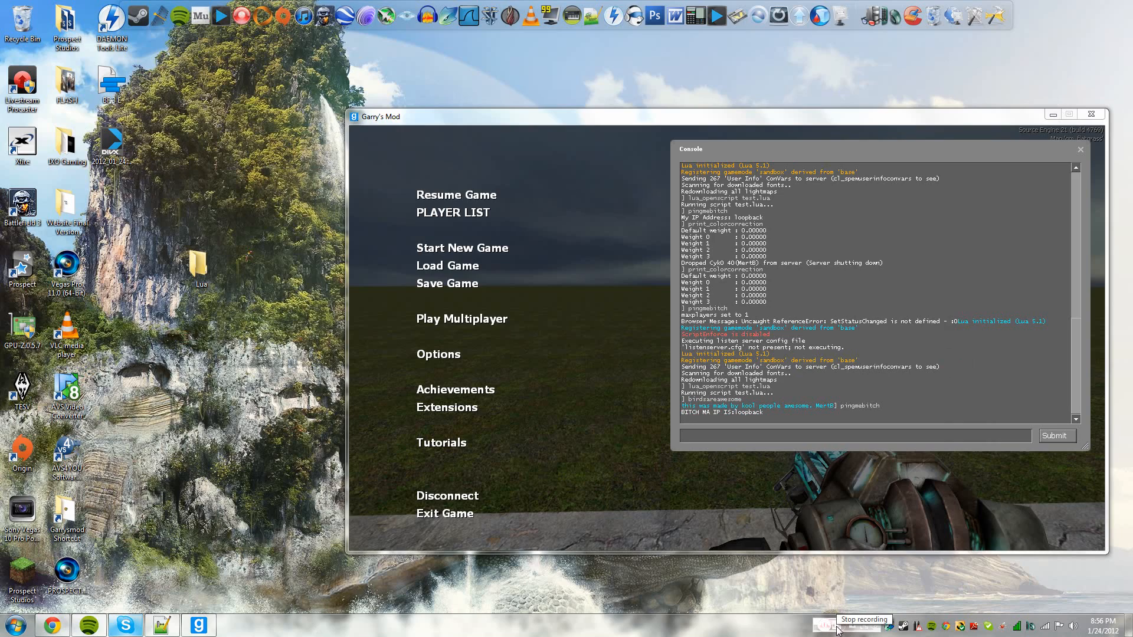